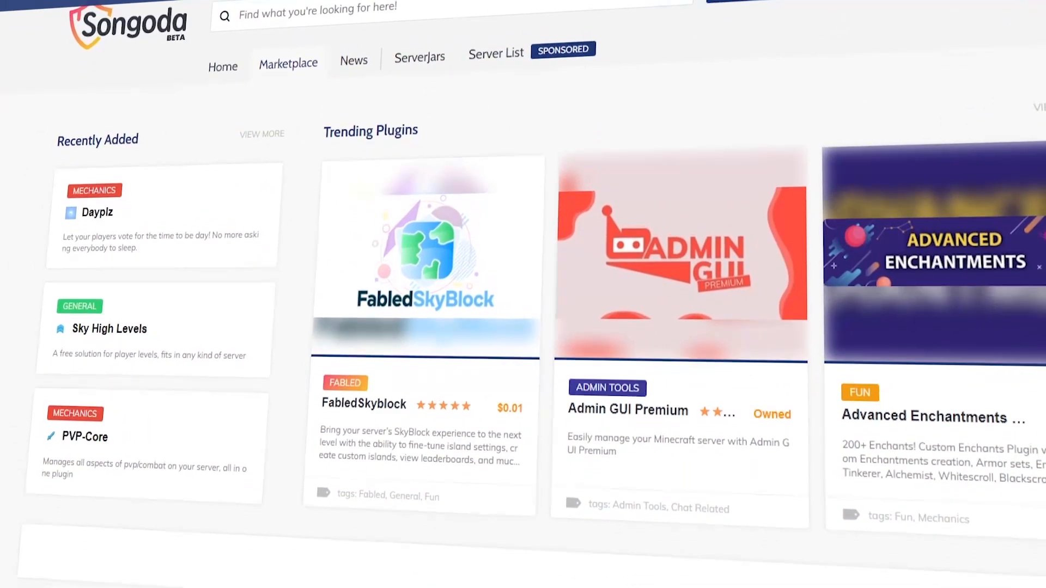
Browse the TCPShield site and enter the Client Area dashboard
scroll(down, 3)
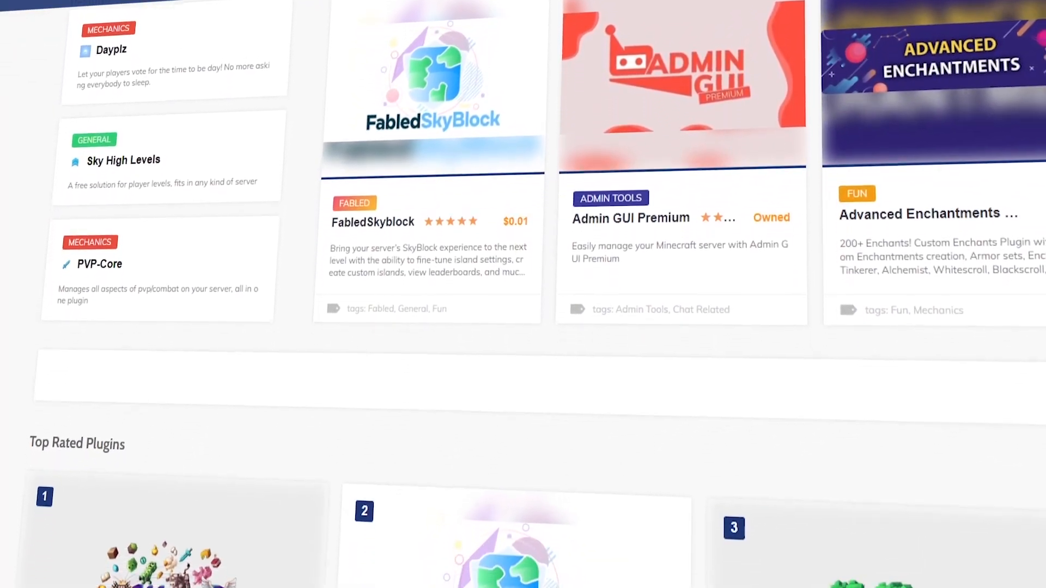
scroll(down, 3)
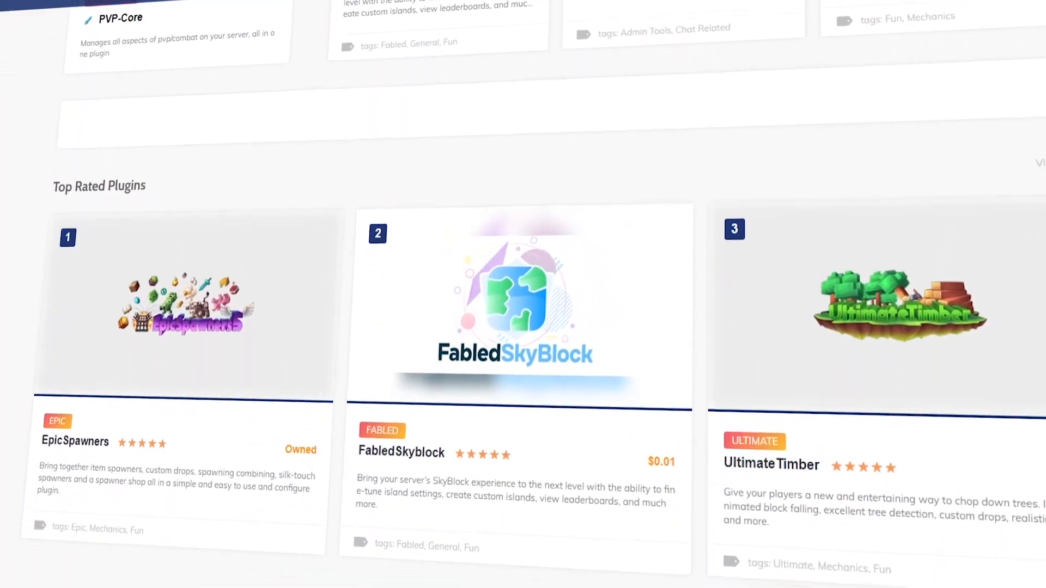
scroll(down, 3)
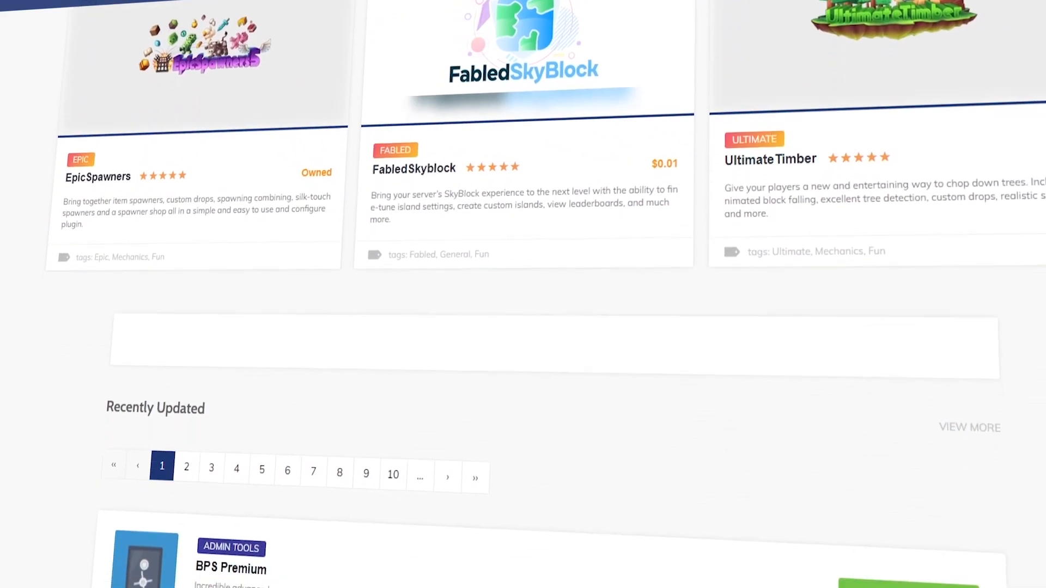
scroll(down, 3)
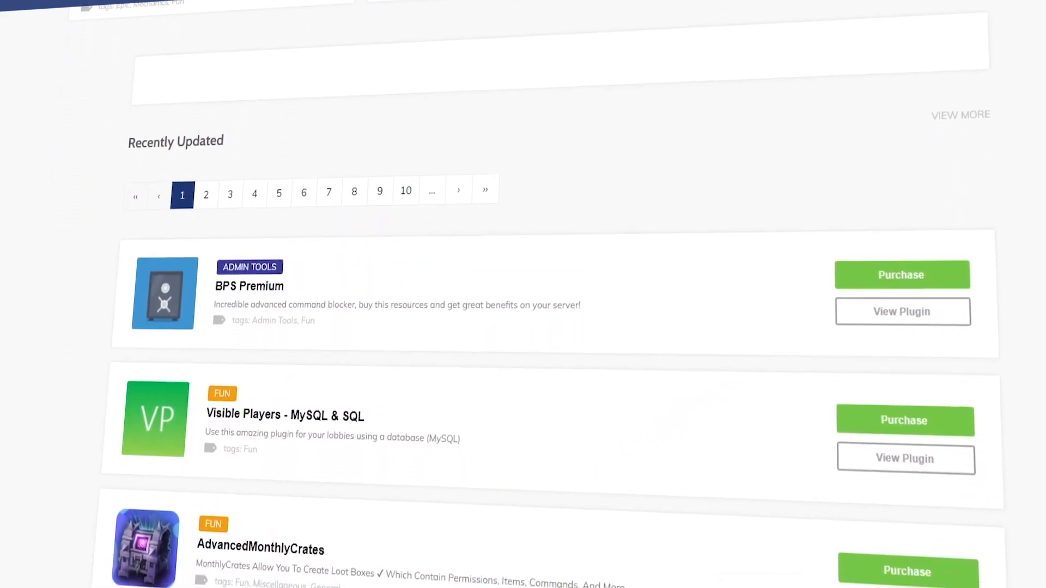
scroll(down, 3)
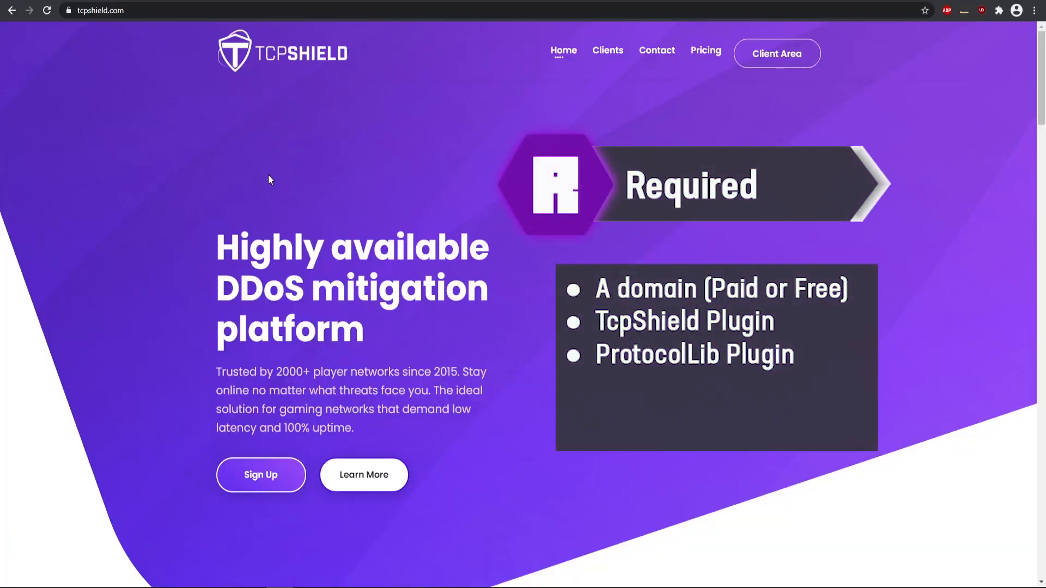
mouse_move(333, 194)
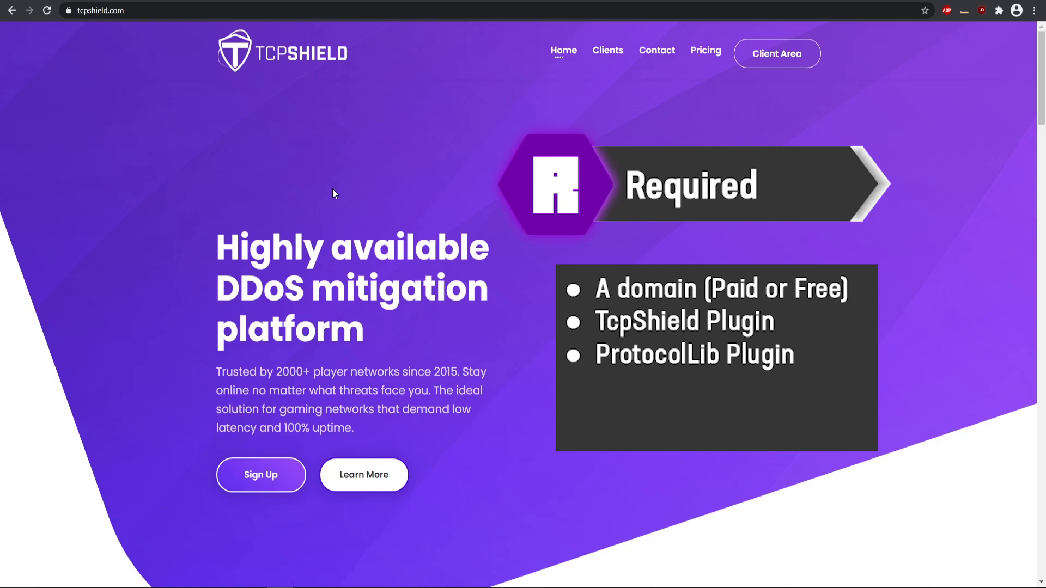
mouse_move(378, 203)
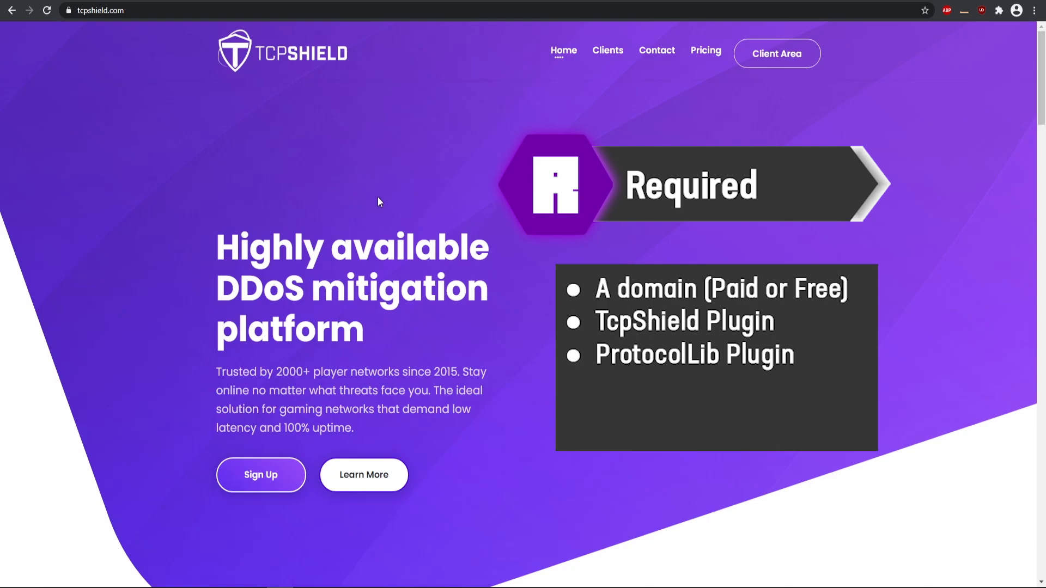
mouse_move(474, 185)
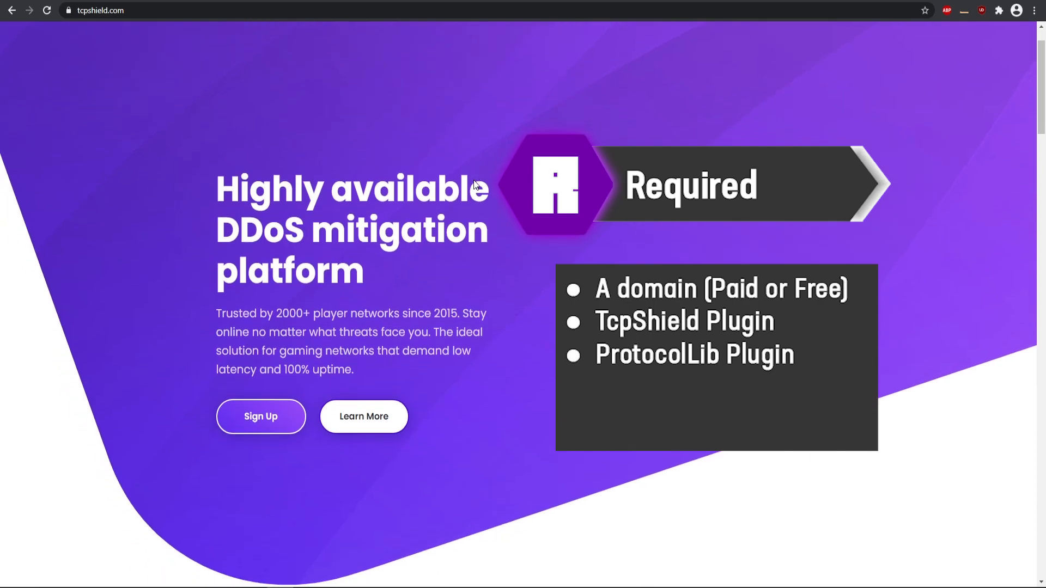
scroll(up, 3)
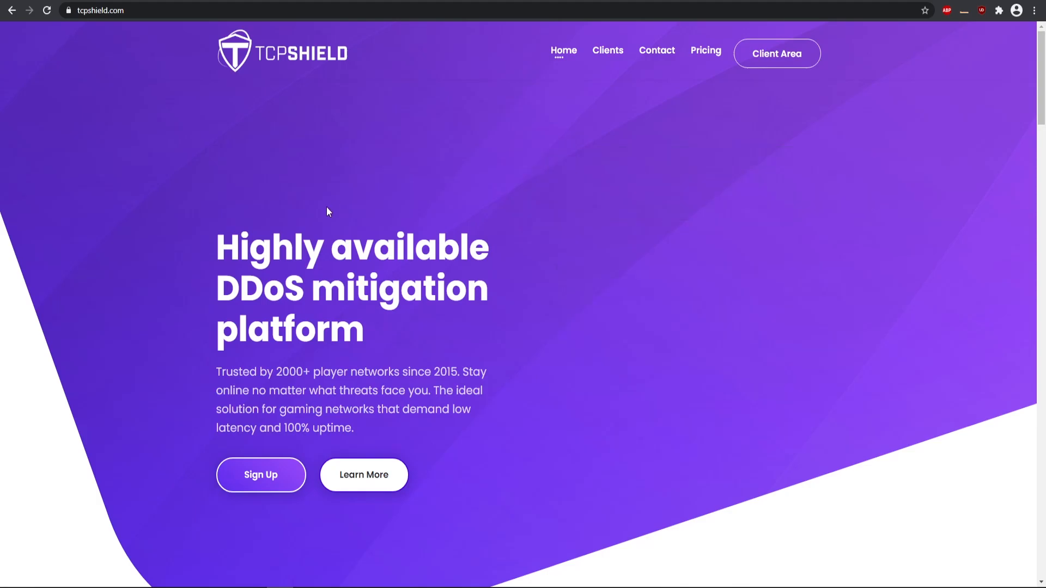
mouse_move(530, 228)
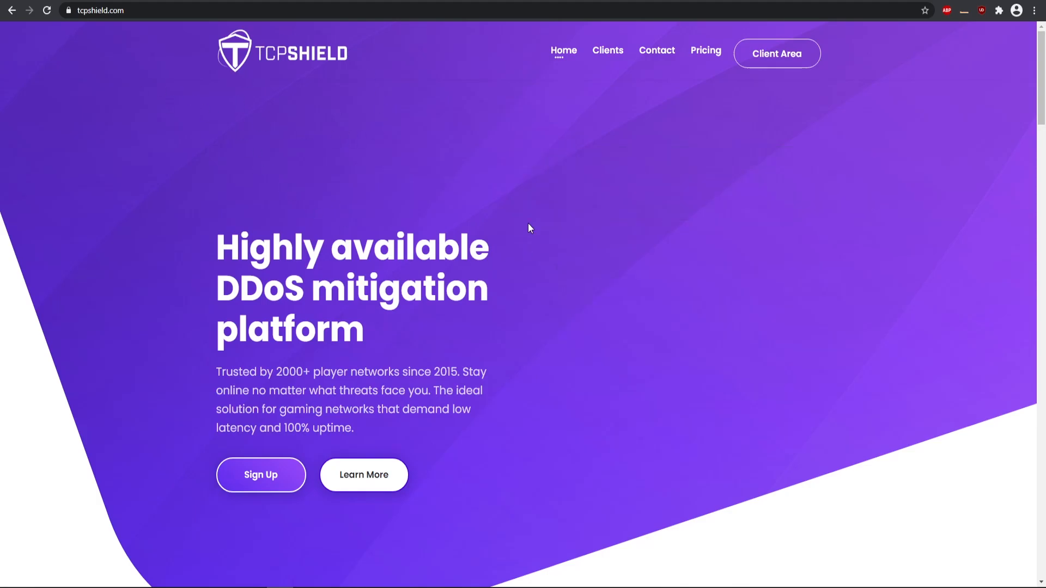
scroll(down, 3)
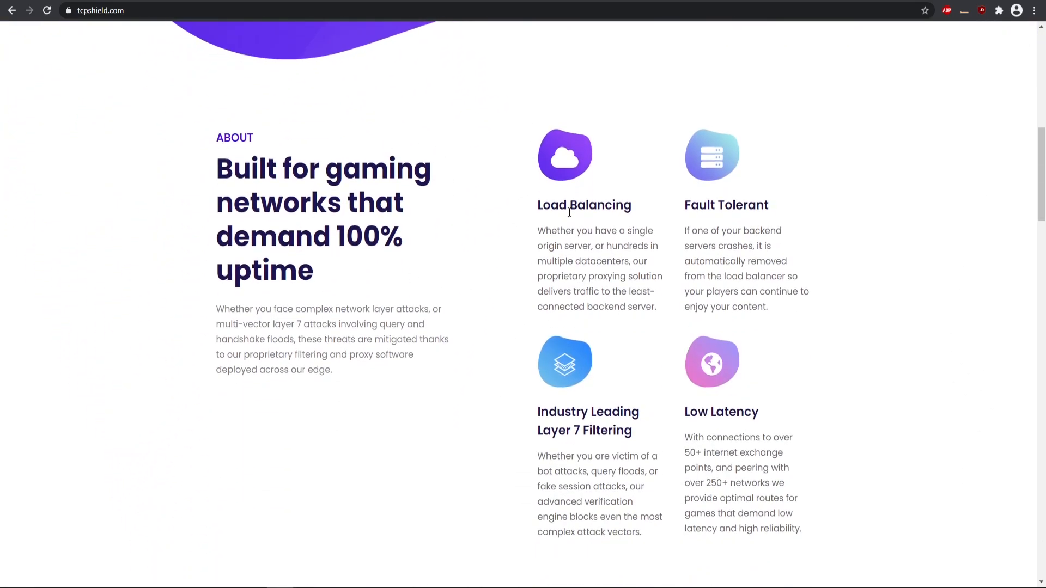
scroll(down, 3)
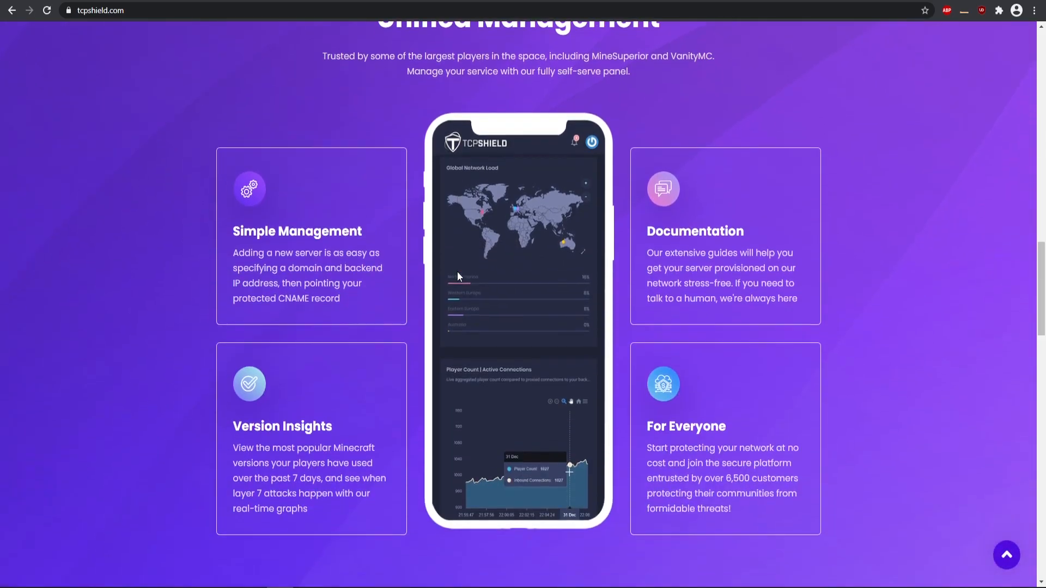
scroll(down, 3)
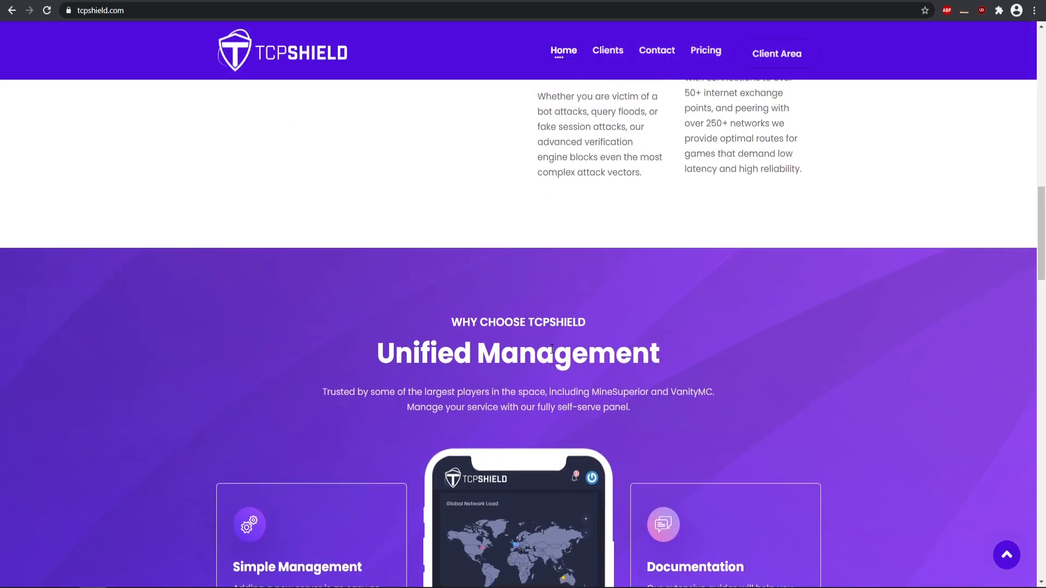
scroll(up, 3)
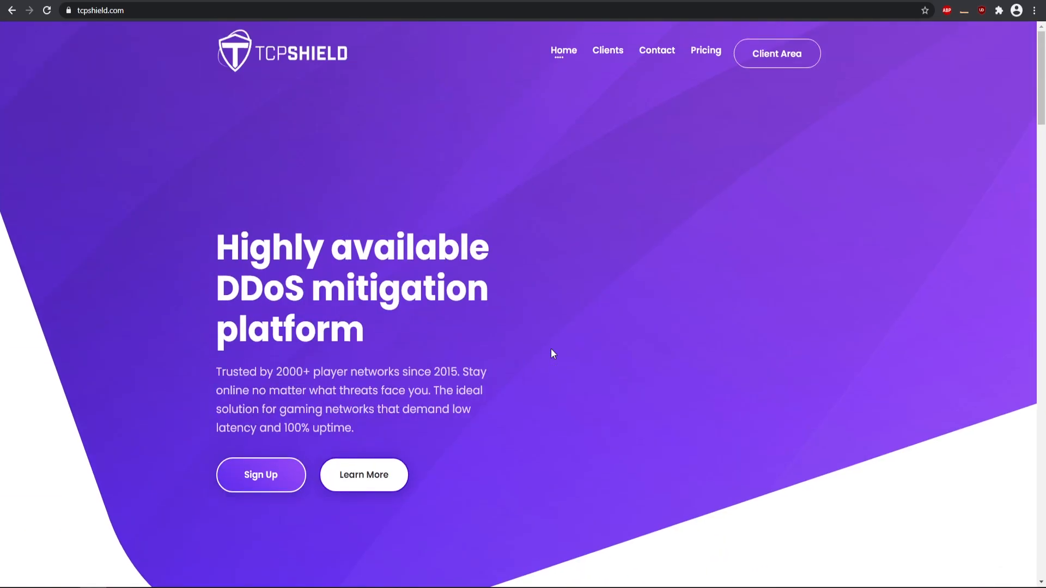
mouse_move(656, 50)
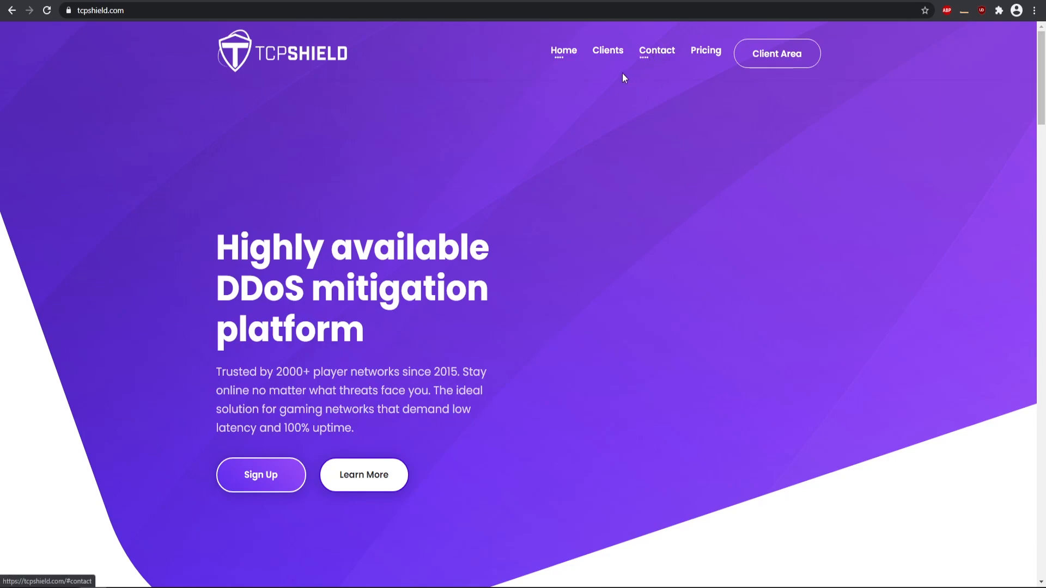
click(776, 54)
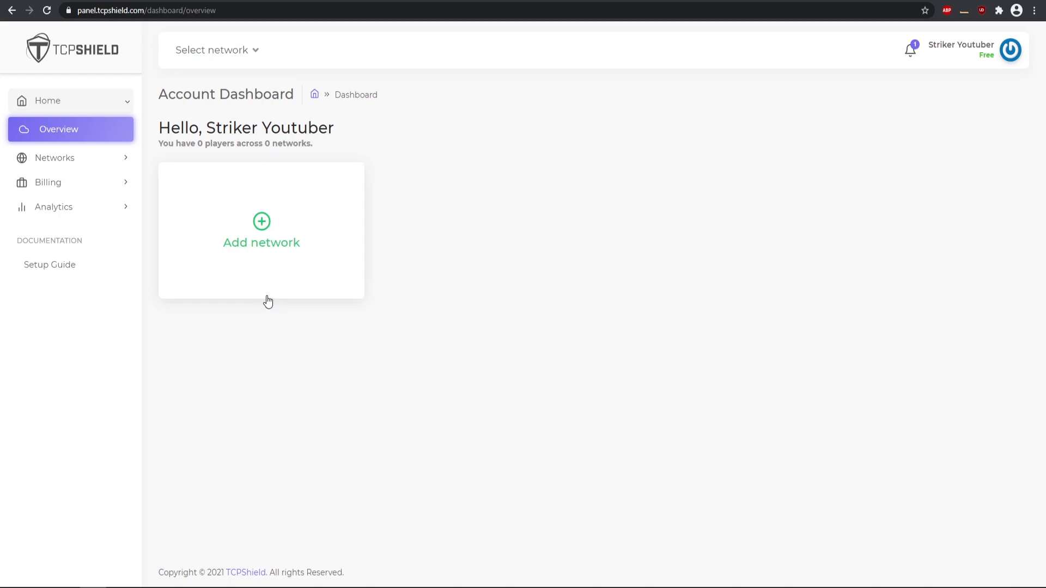
Add a new network named soulnodecraft from the dashboard
click(260, 230)
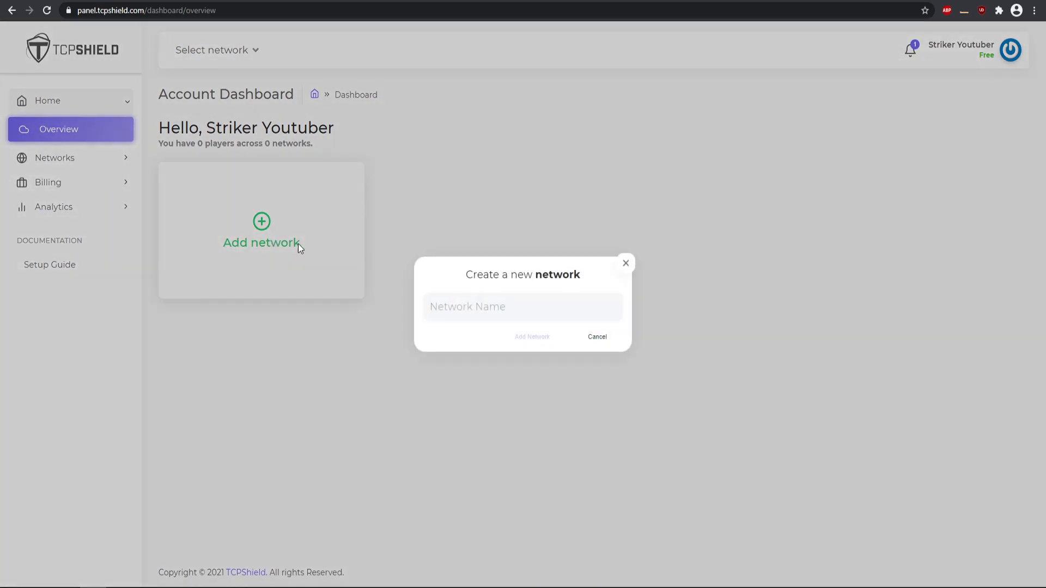
click(522, 307)
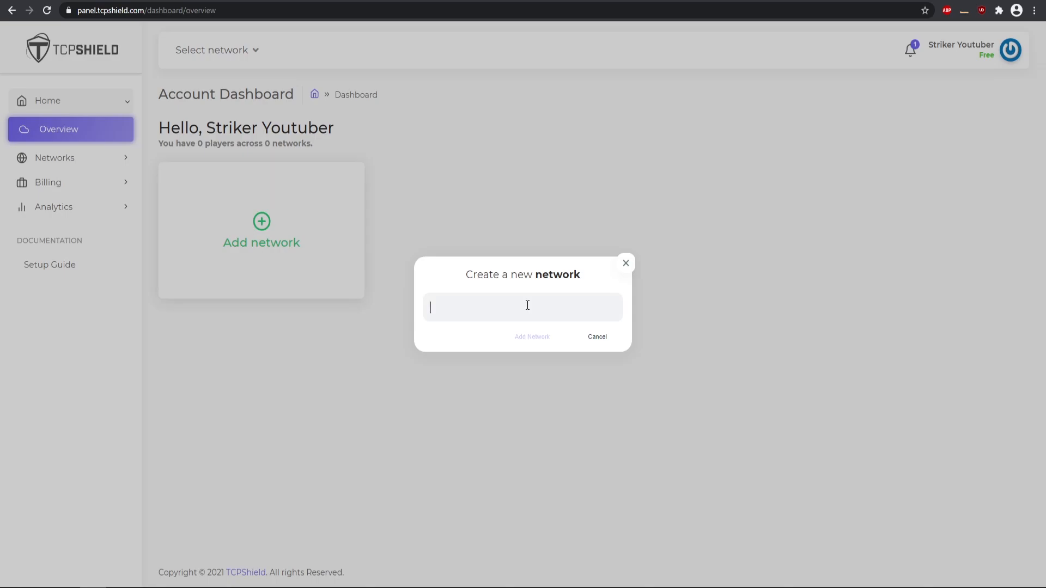
text(soulnodecr)
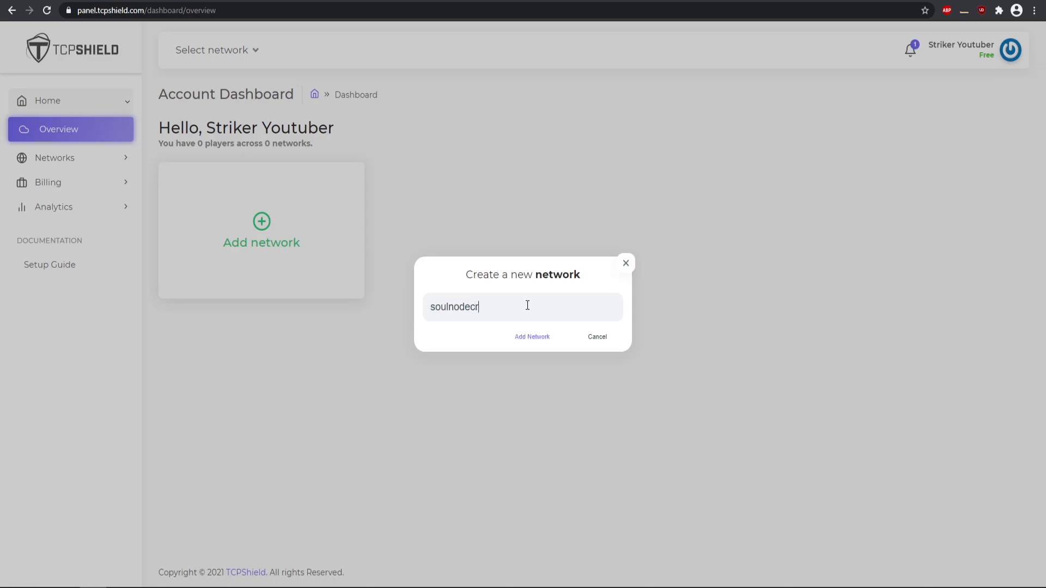
click(532, 337)
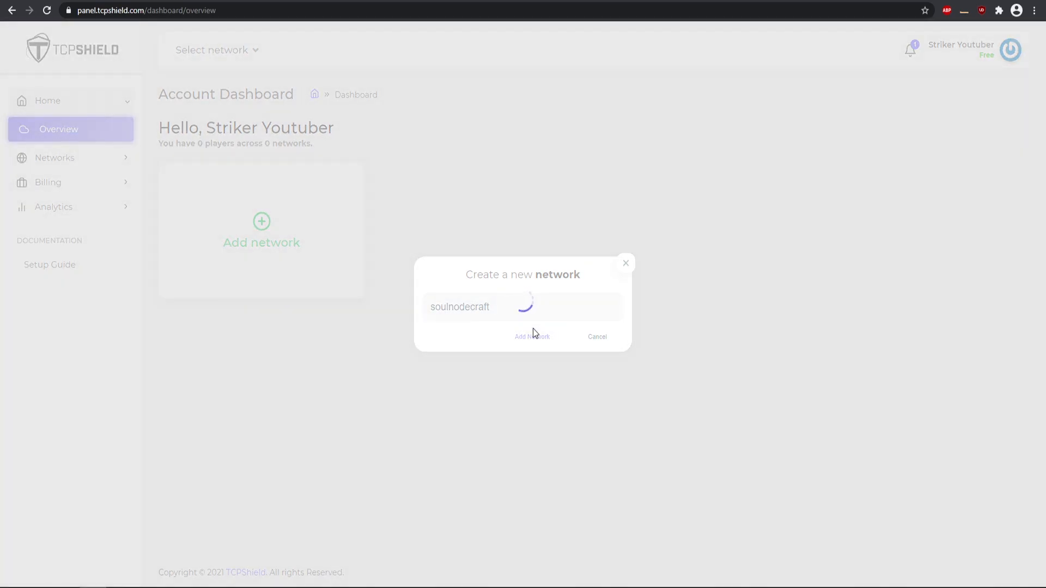
click(532, 336)
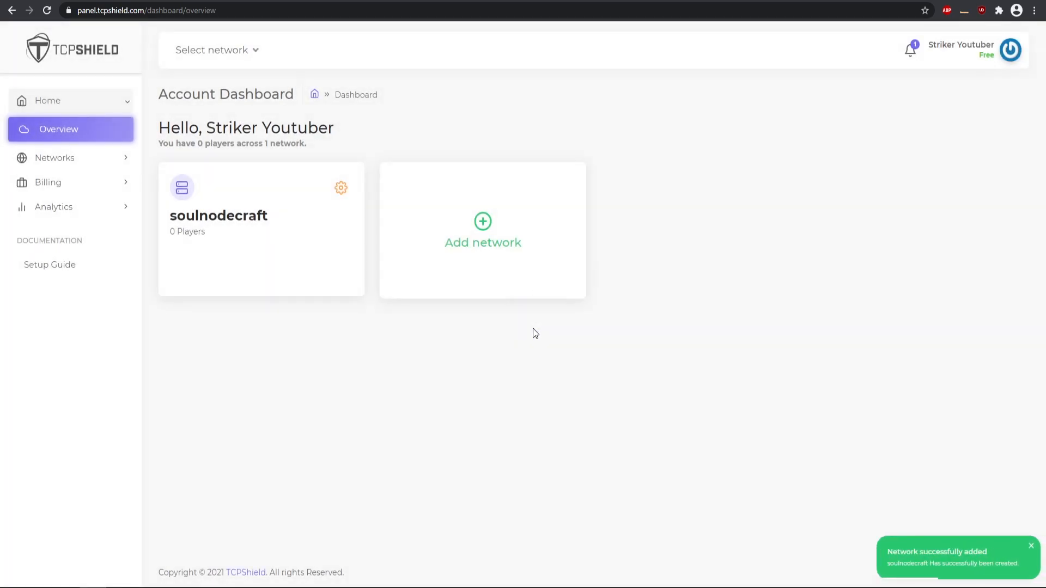
mouse_move(122, 176)
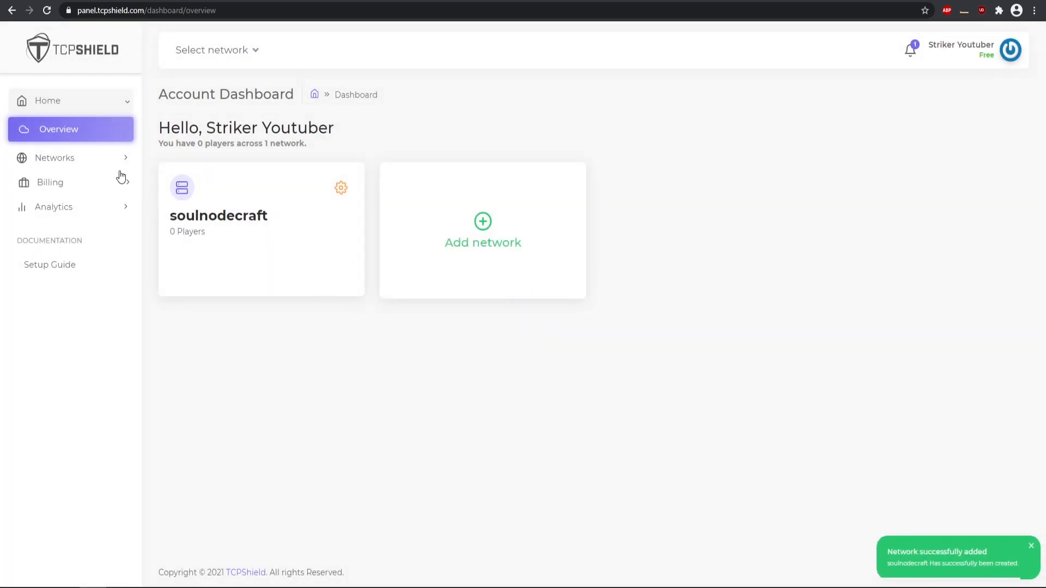
Start a new backend set named survival under the network's Backends
click(54, 157)
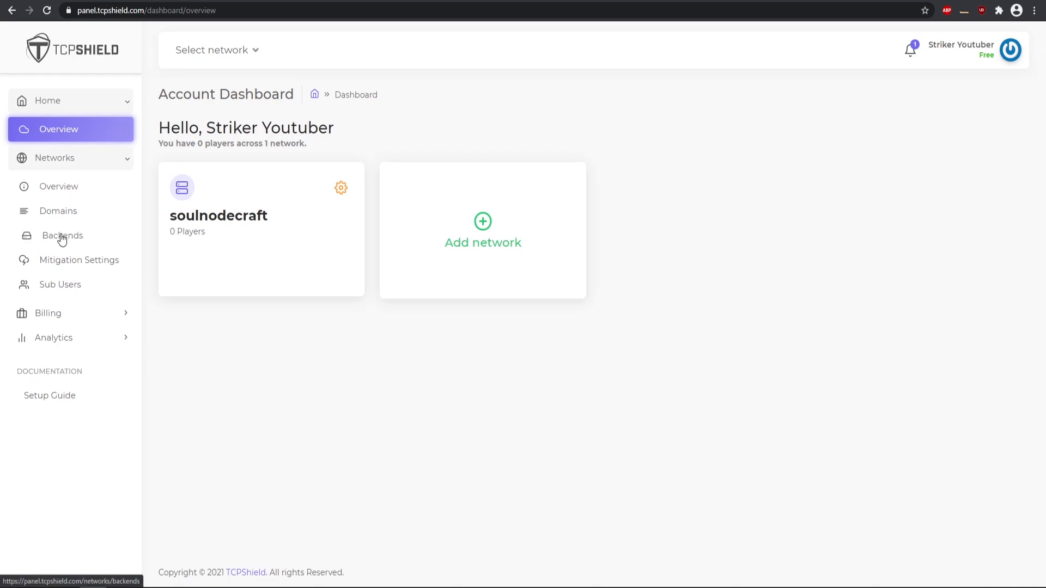
click(62, 236)
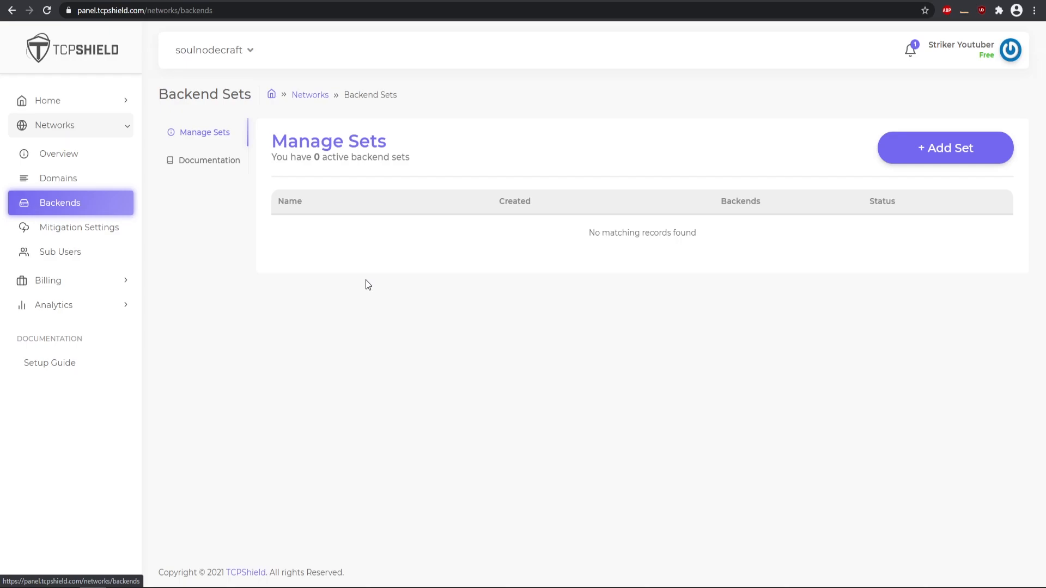
mouse_move(945, 148)
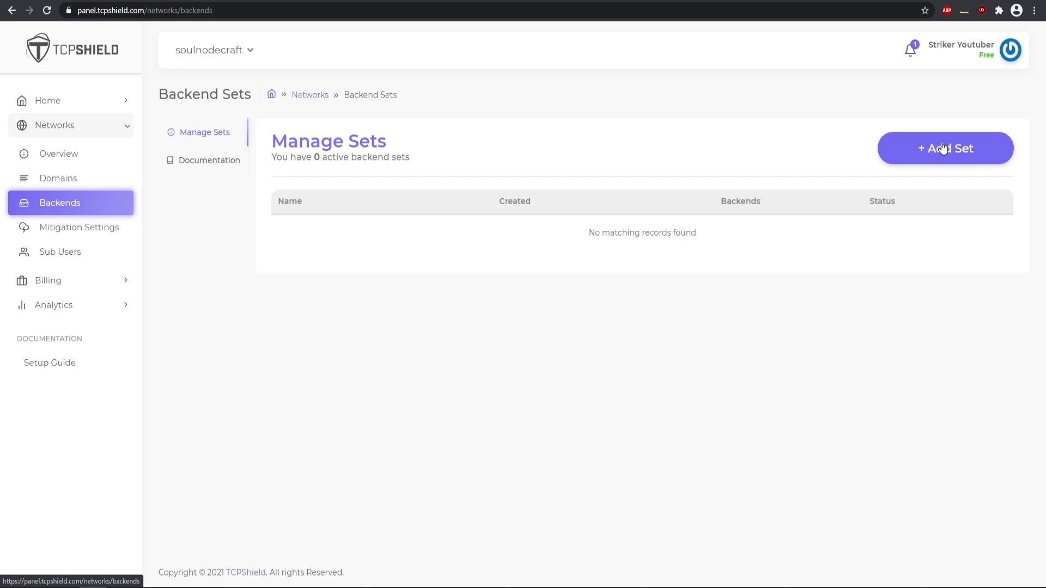
click(945, 148)
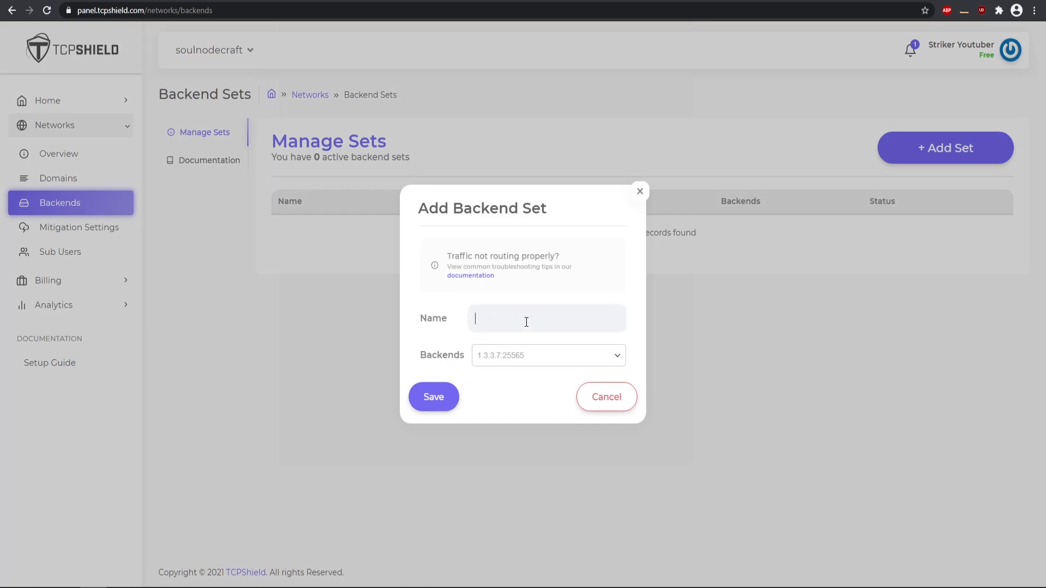
text(survival)
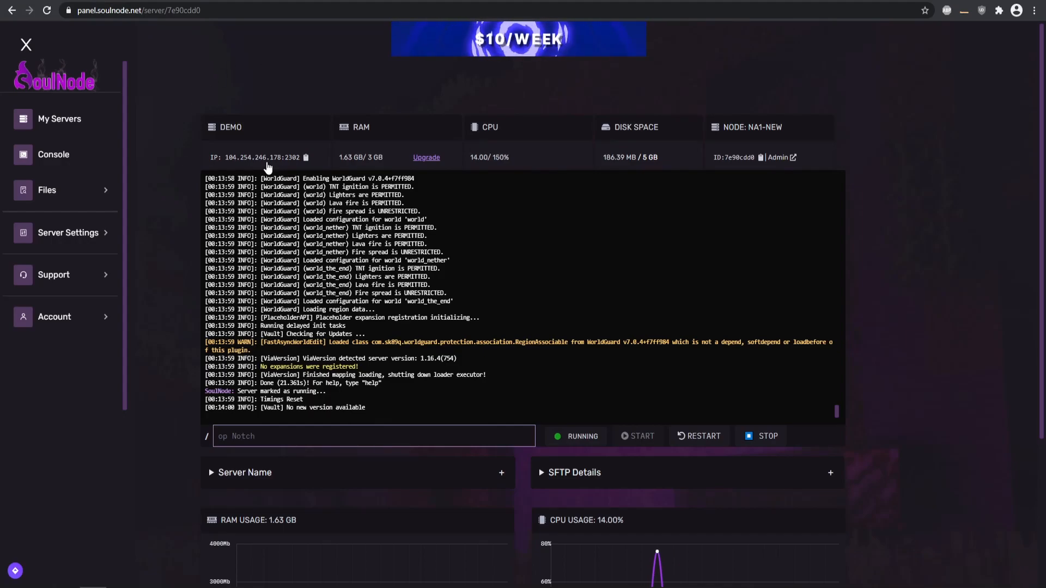
Point the survival set at 104.254.246.178:2302 and save it
click(305, 157)
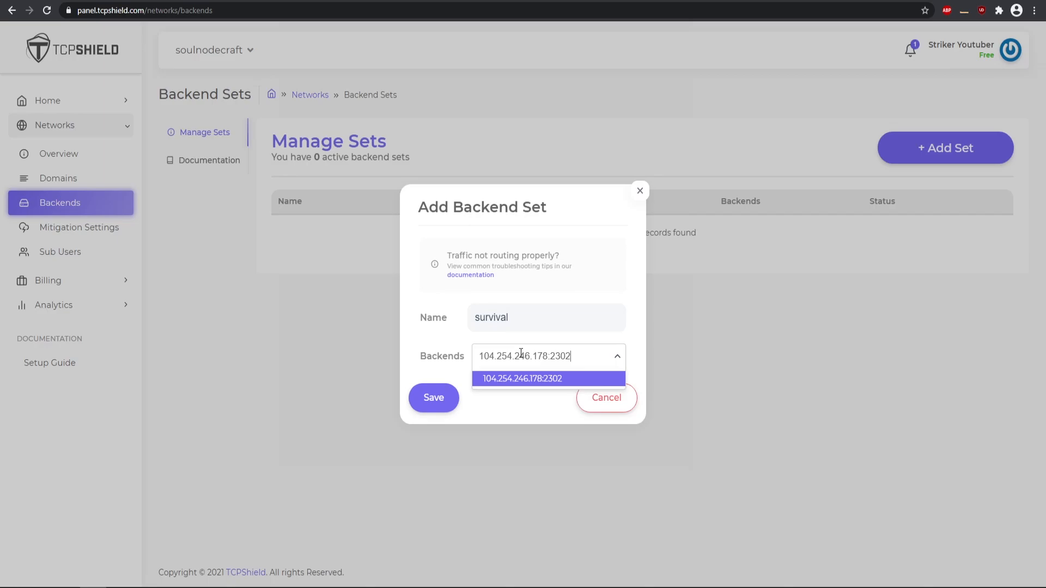
click(523, 378)
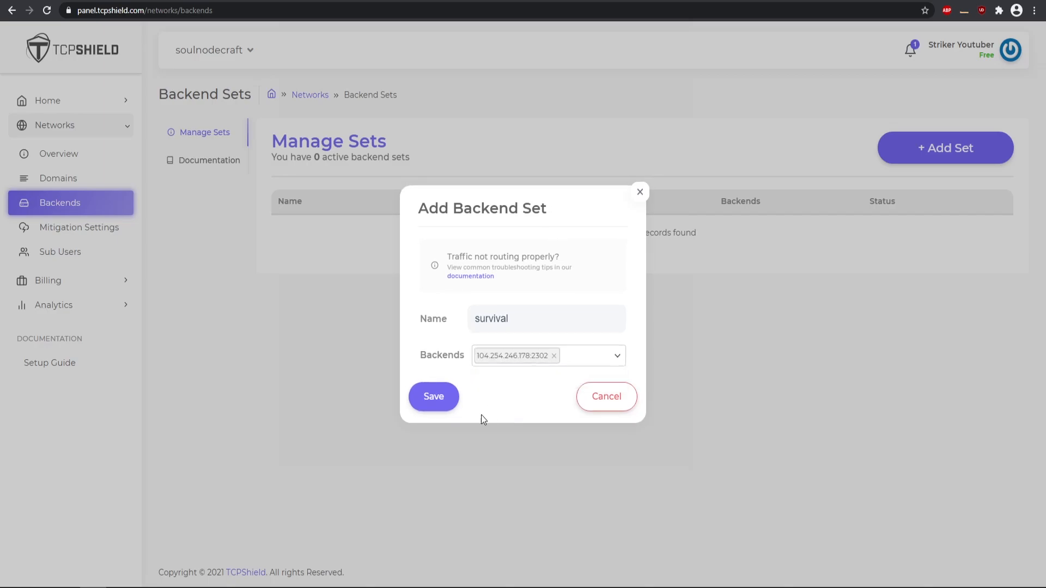
click(433, 397)
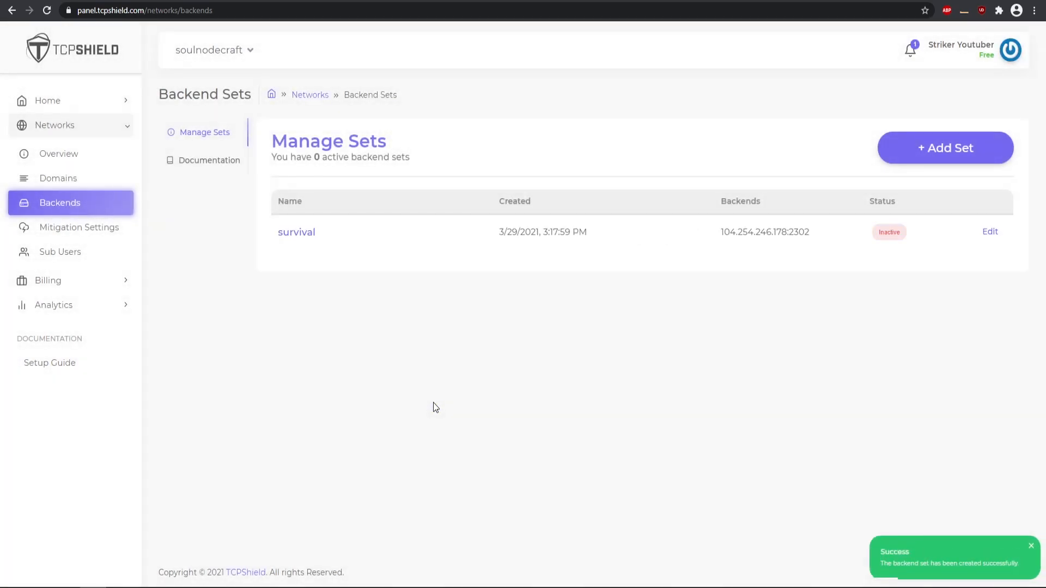
mouse_move(395, 248)
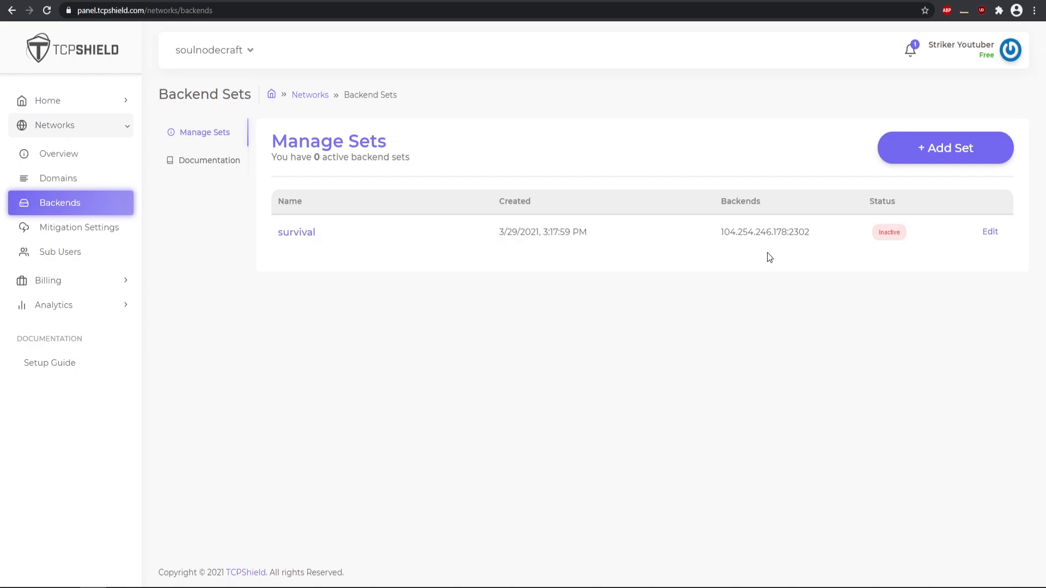
mouse_move(71, 166)
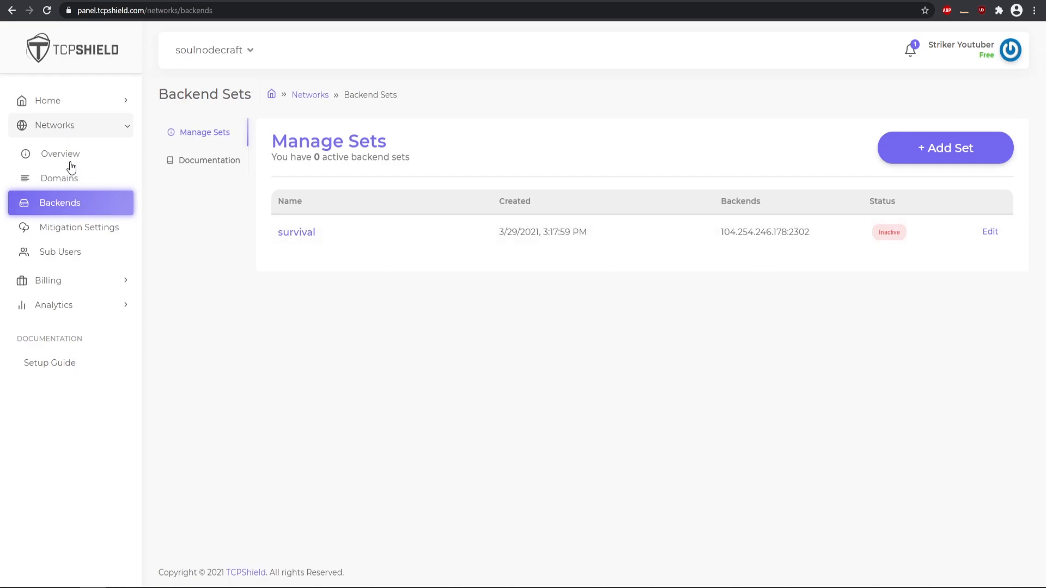
In Cloudflare DNS for soulnodes.tk, begin a new record of type CNAME
click(58, 177)
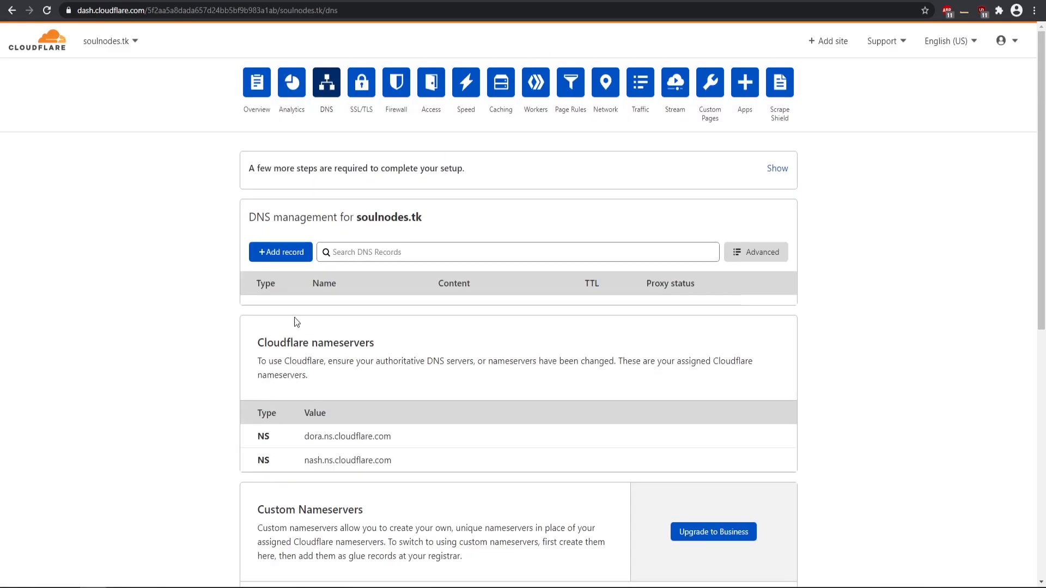
double_click(391, 217)
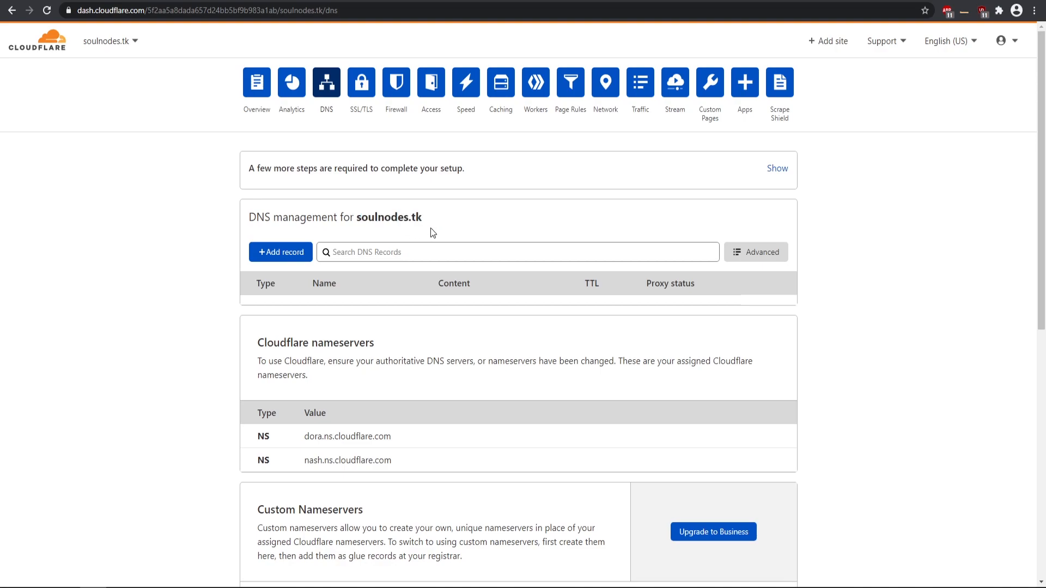
mouse_move(280, 252)
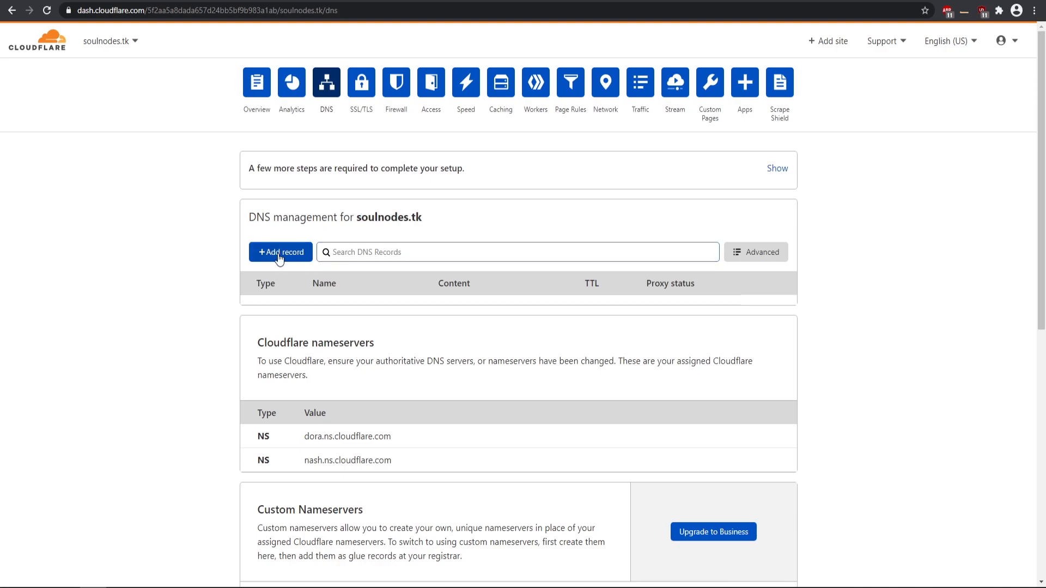
click(280, 252)
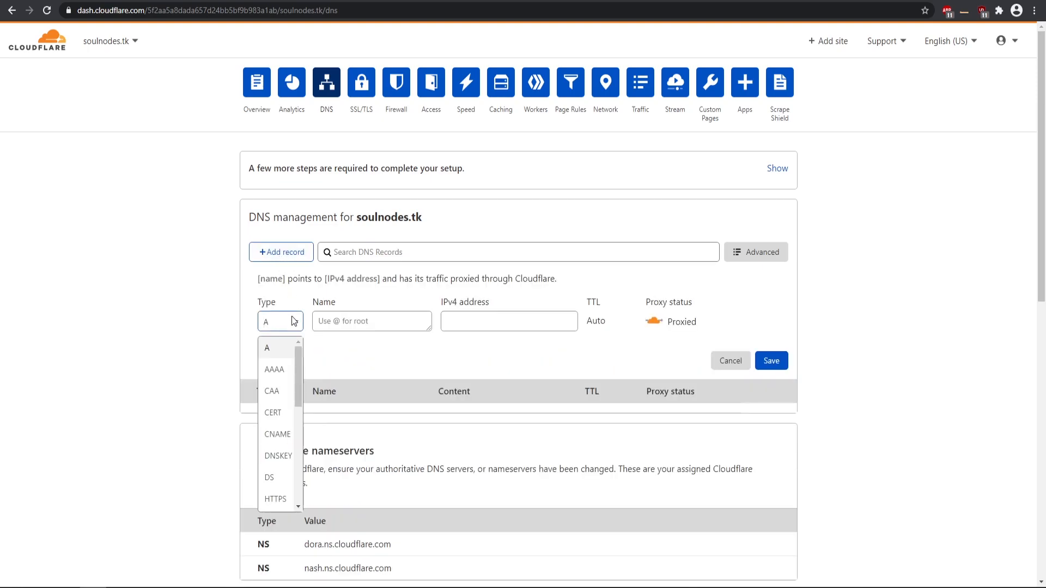
click(277, 435)
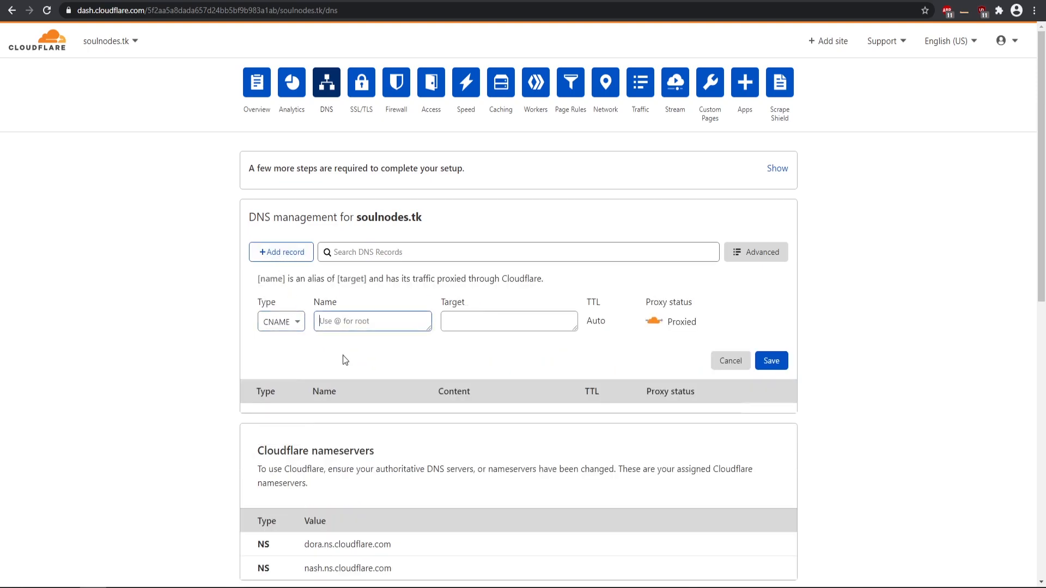
Name the CNAME record mc, giving the hostname mc.soulnodes.tk
click(373, 320)
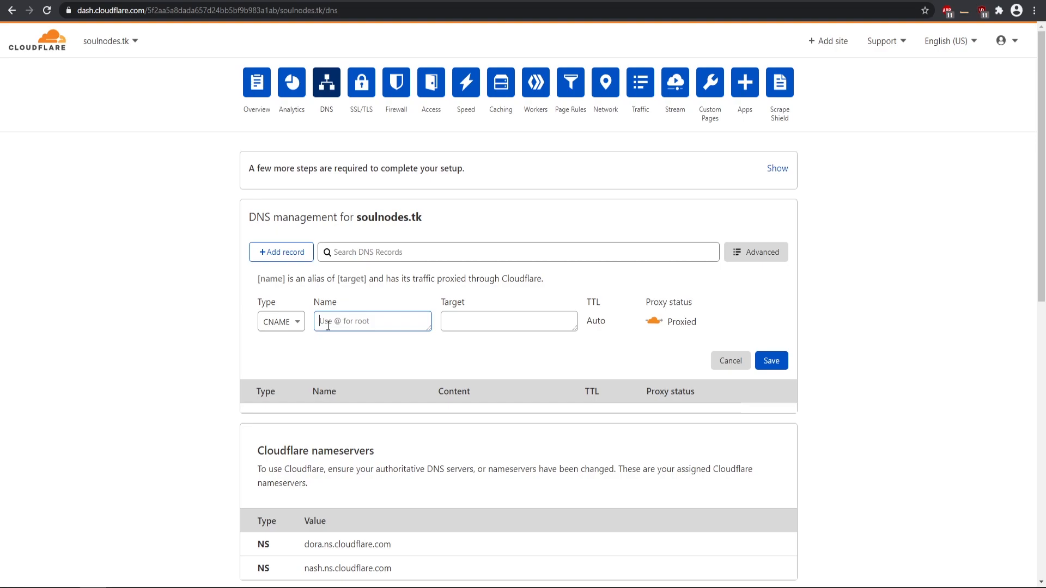
text(p)
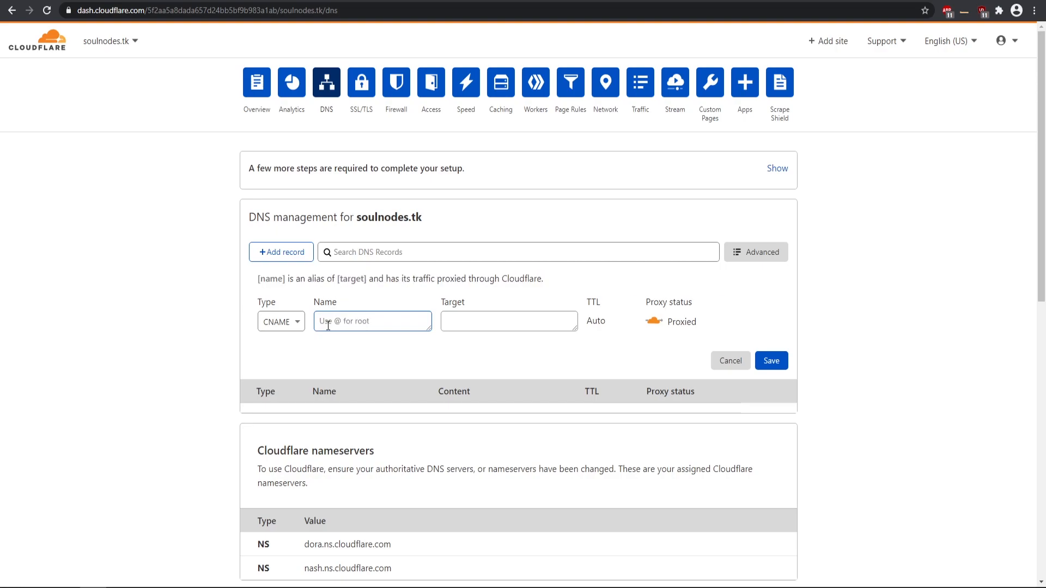
text(@)
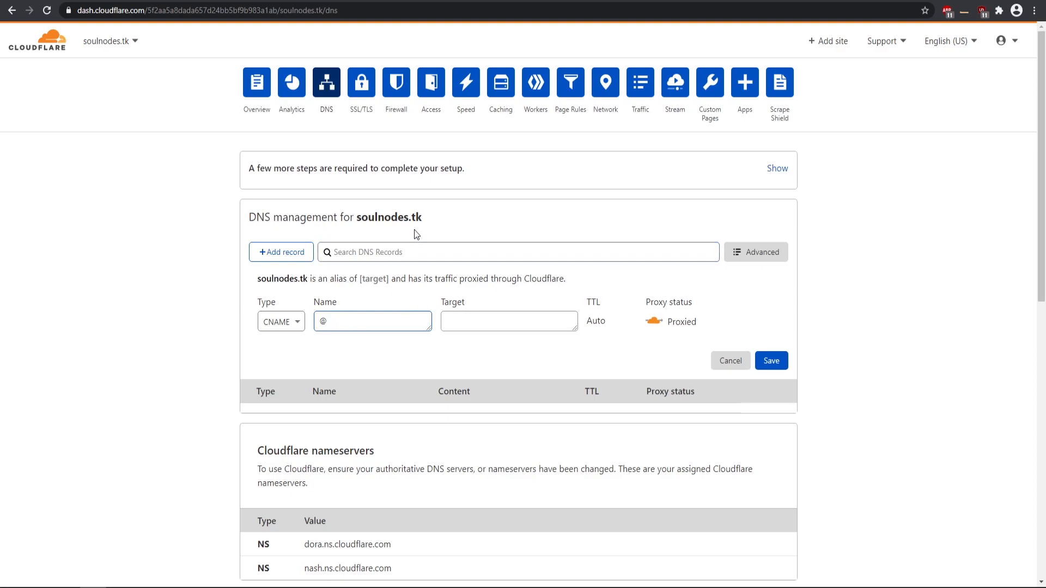
mouse_move(427, 221)
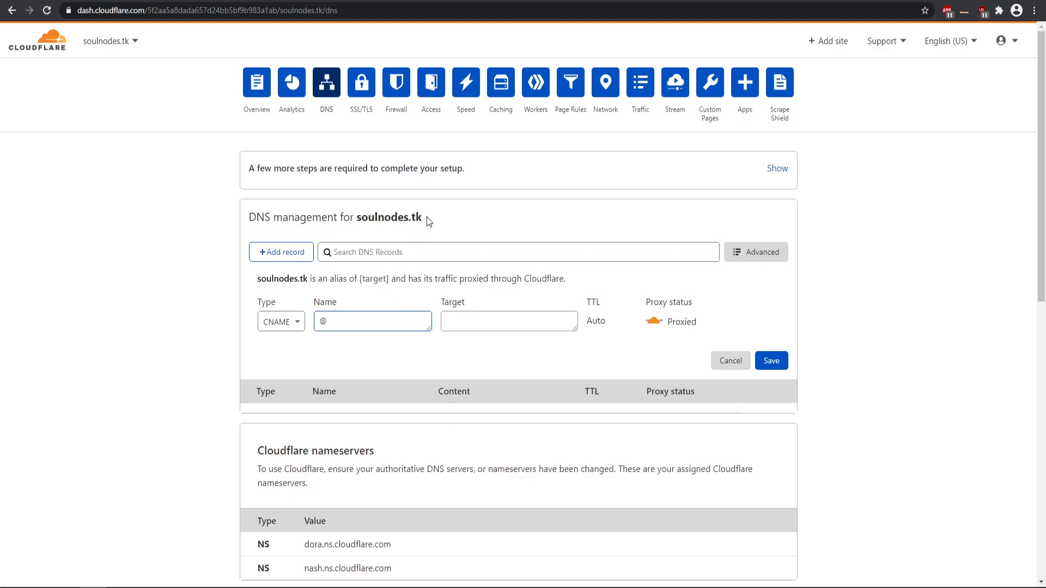
text(m)
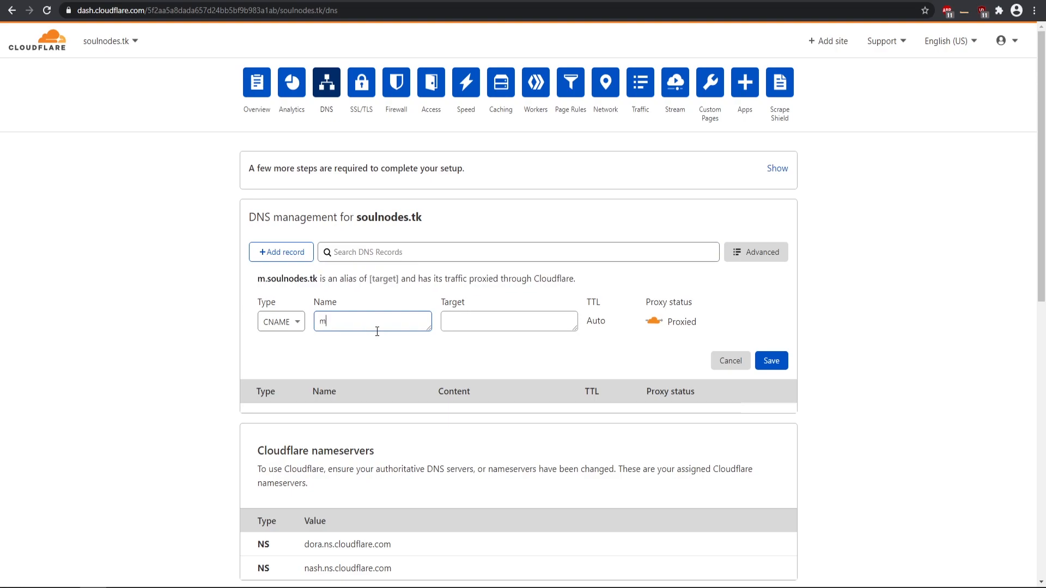
text(c)
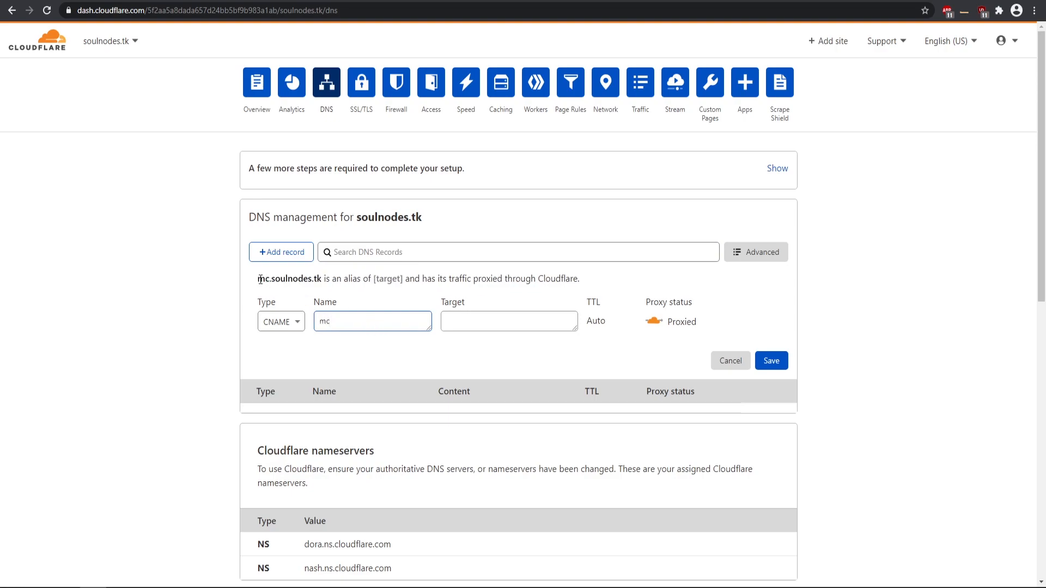
double_click(288, 278)
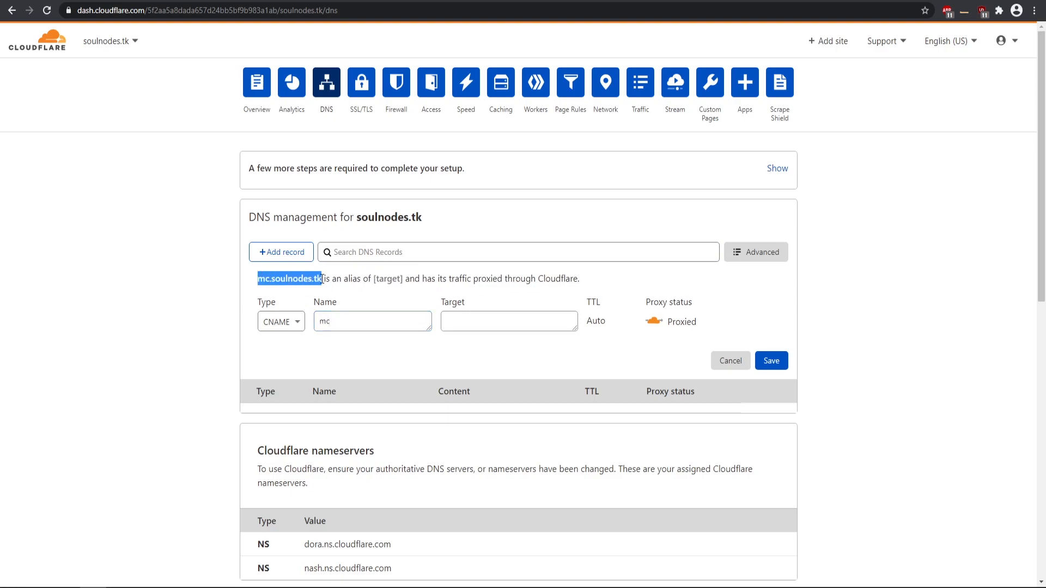
click(372, 320)
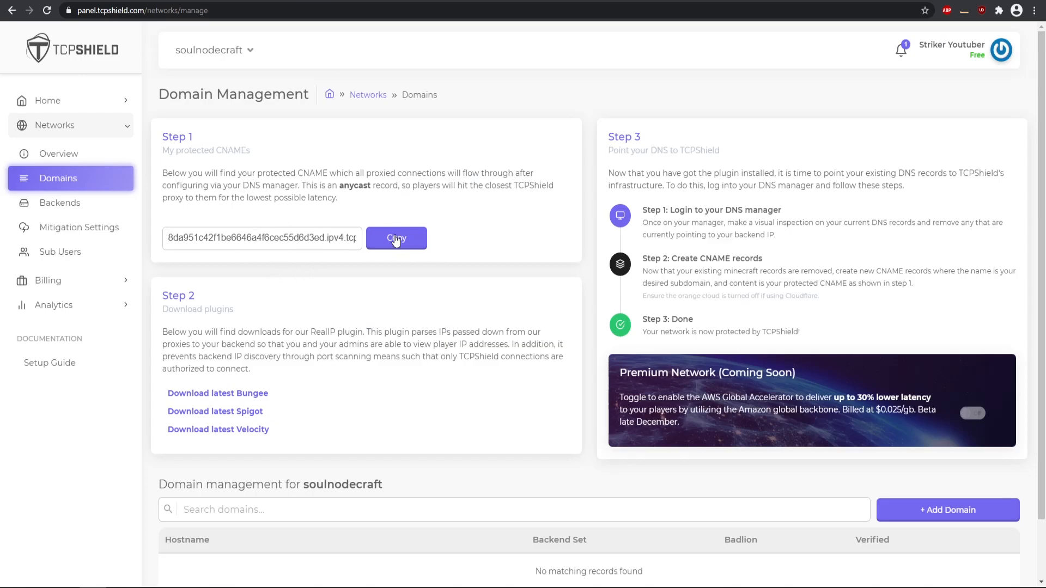
Copy the protected CNAME address from TCPShield's domain management Step 1
drag(312, 185, 399, 185)
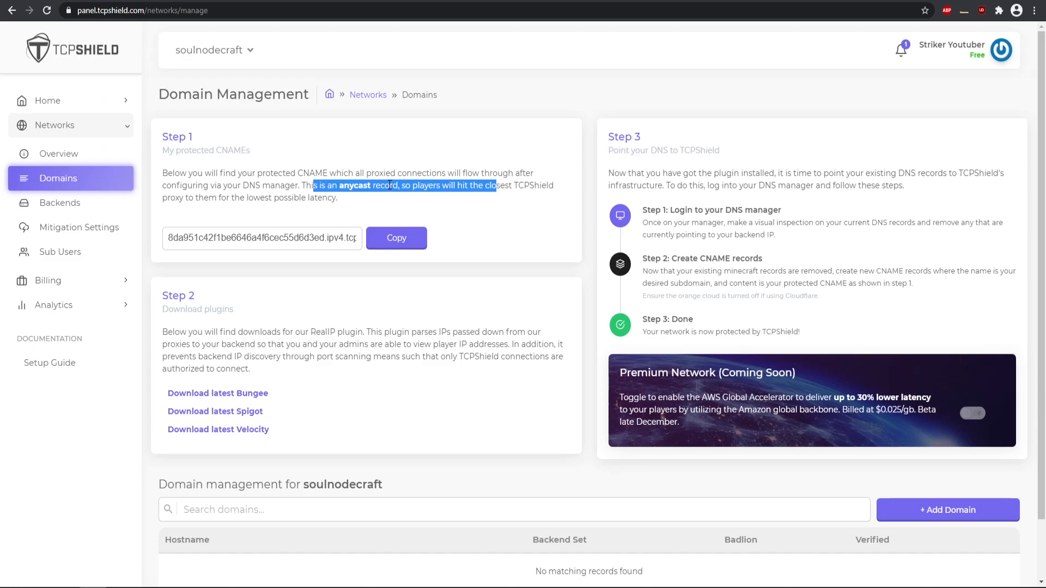
mouse_move(369, 198)
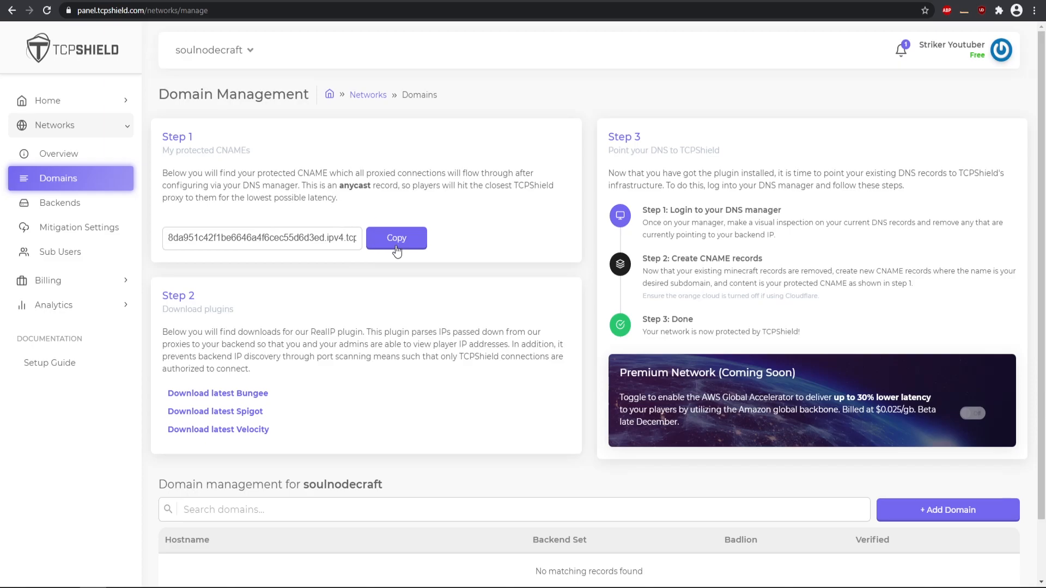
click(397, 239)
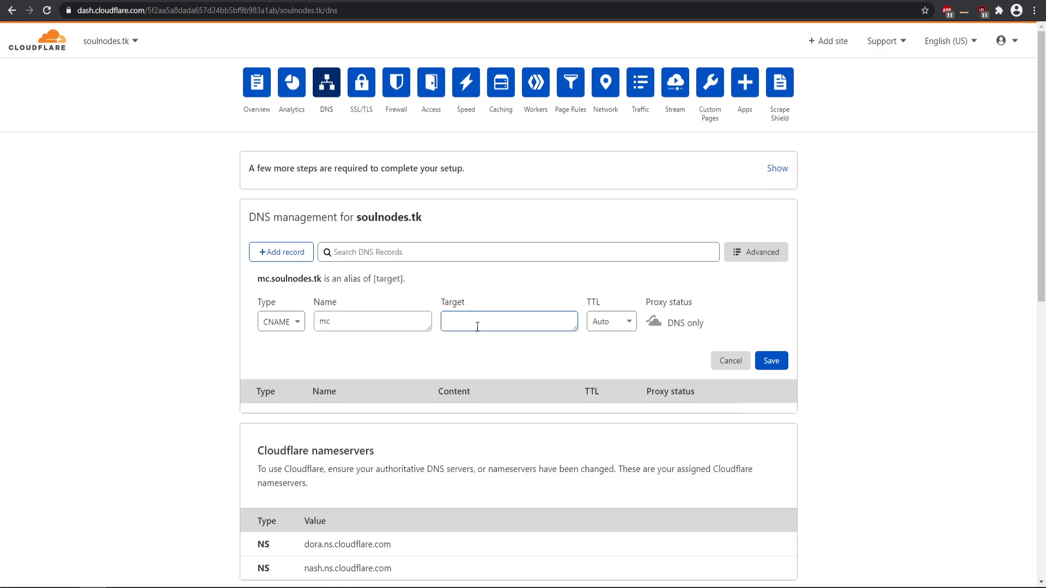
Save the mc record targeting 8da951c42f1be6646a4f6cec55d6d3ed.ipv4.tcpshield.com, DNS only
text(8da951c42f1be6646a4f6cec55d6d3ed.ipv4.tcpshield.com)
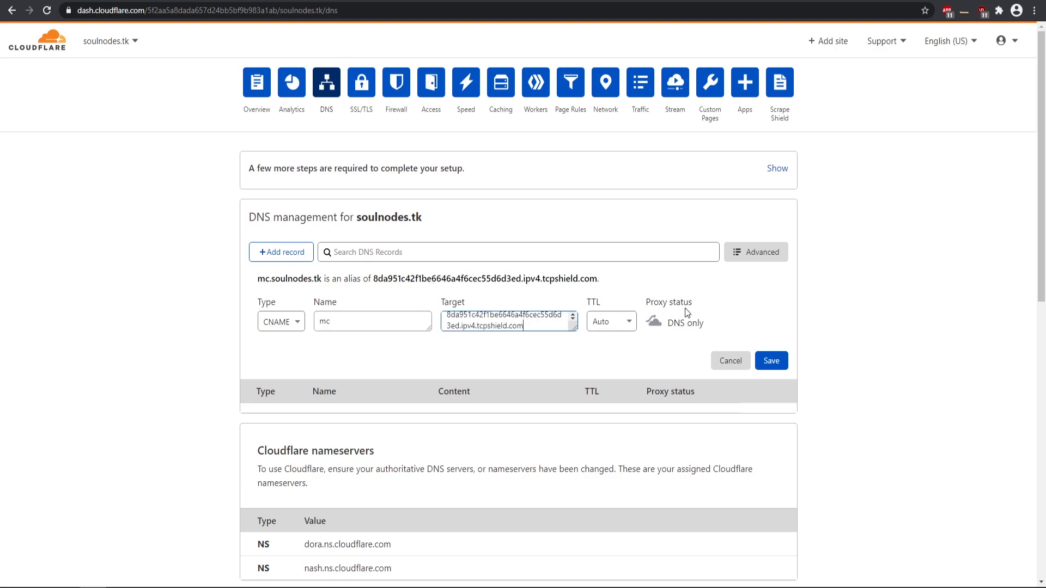
mouse_move(681, 323)
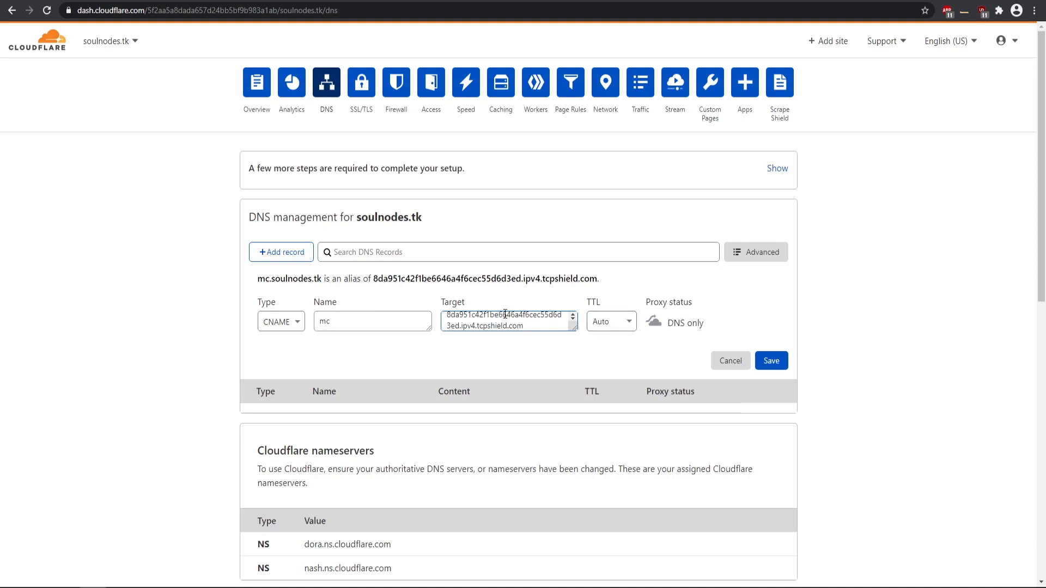
click(771, 360)
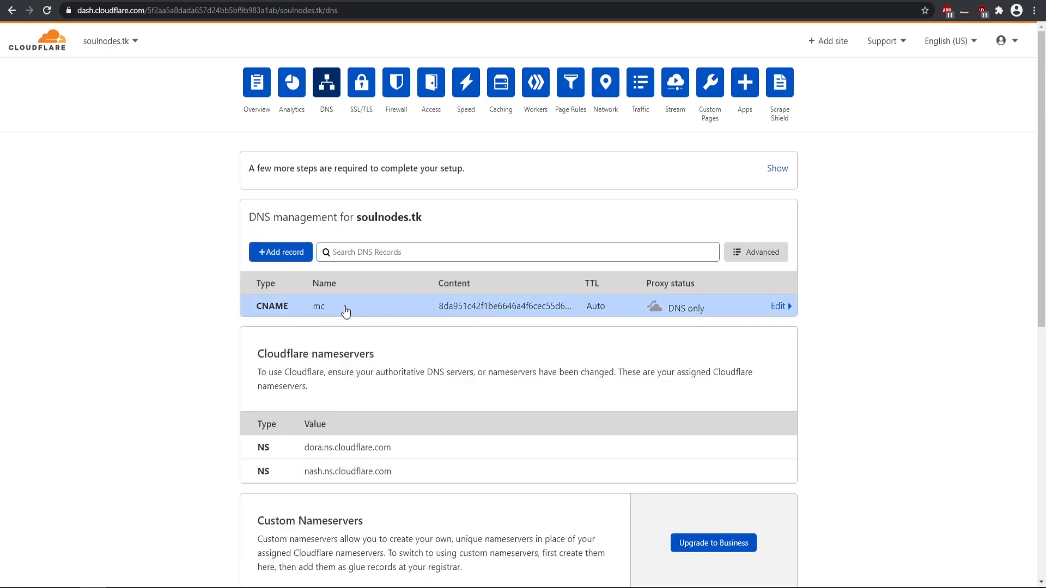
mouse_move(332, 315)
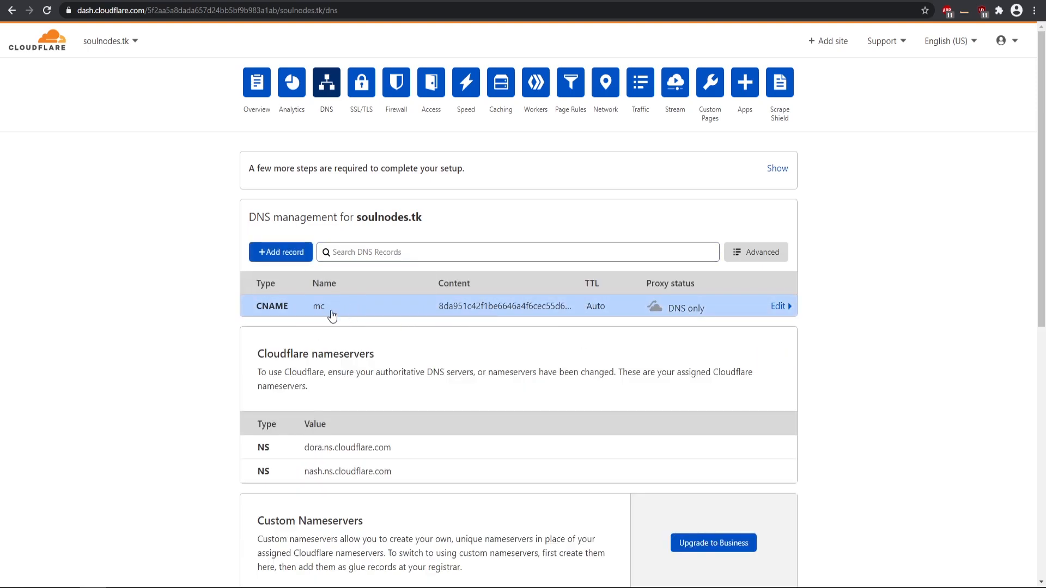
mouse_move(433, 227)
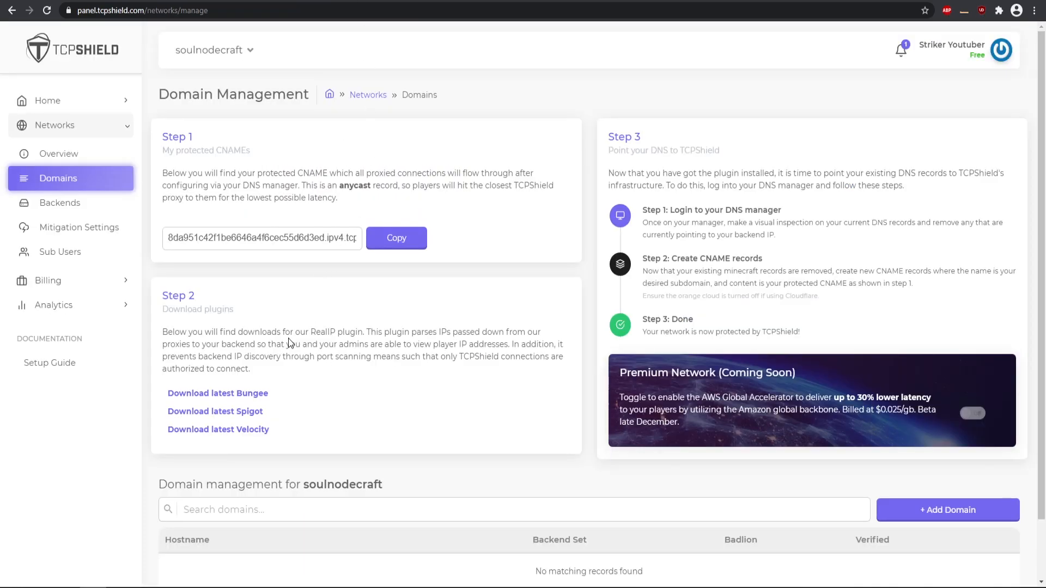
Download the latest Spigot RealIP plugin, TCPShield-2.4.jar, from GitHub releases
scroll(down, 3)
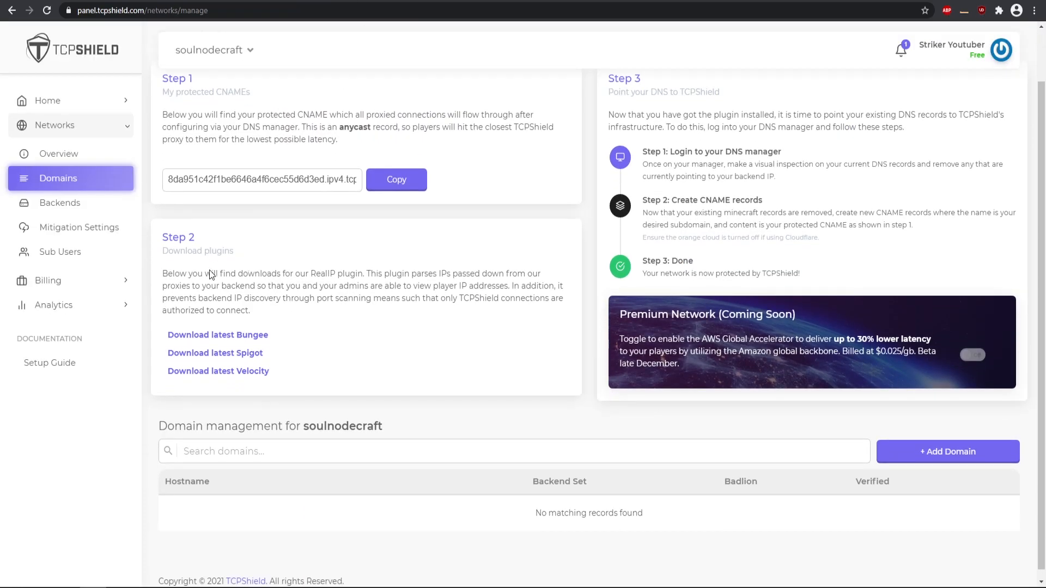
mouse_move(216, 353)
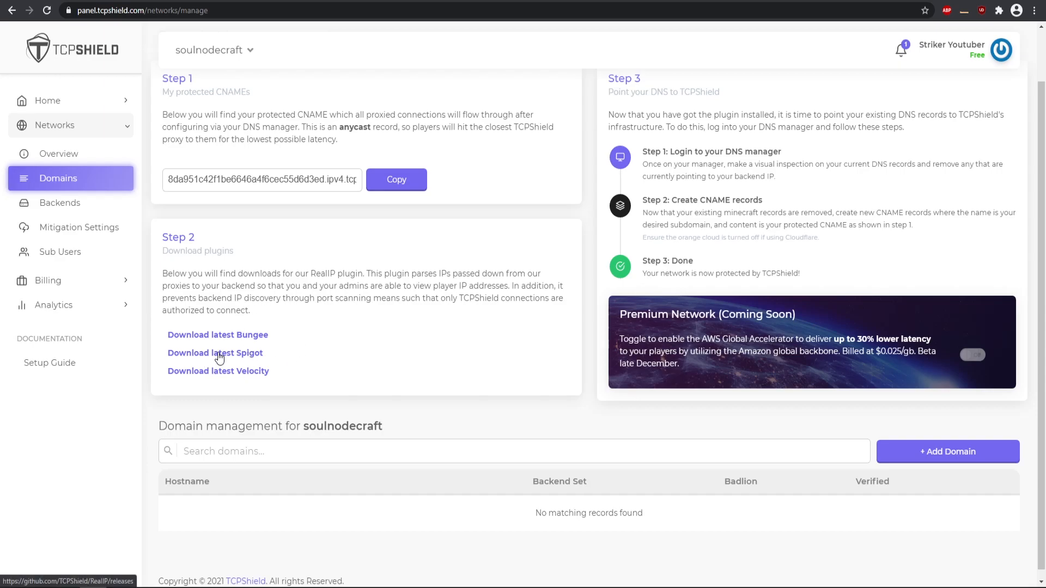
click(215, 353)
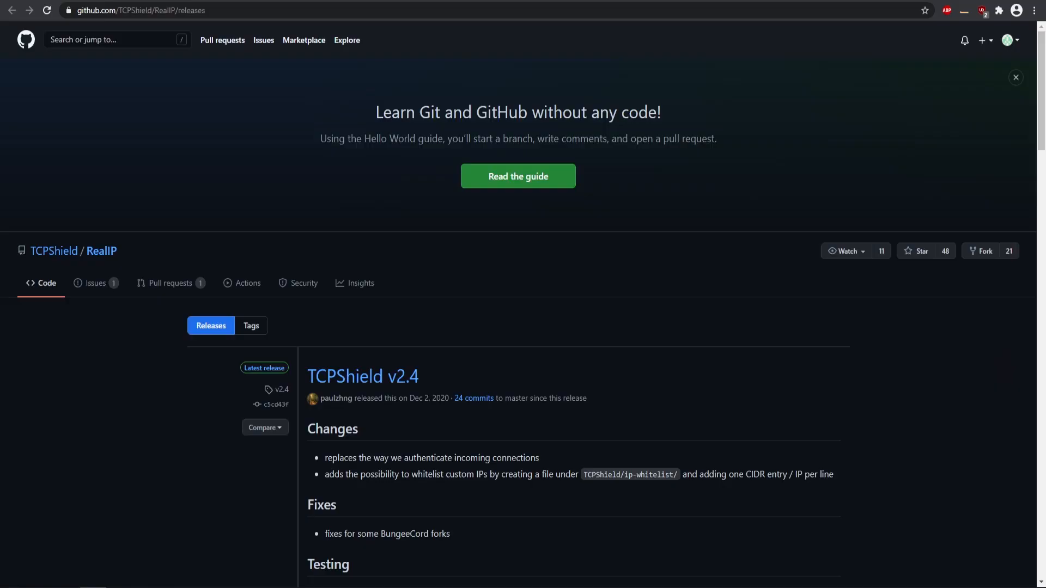
scroll(down, 3)
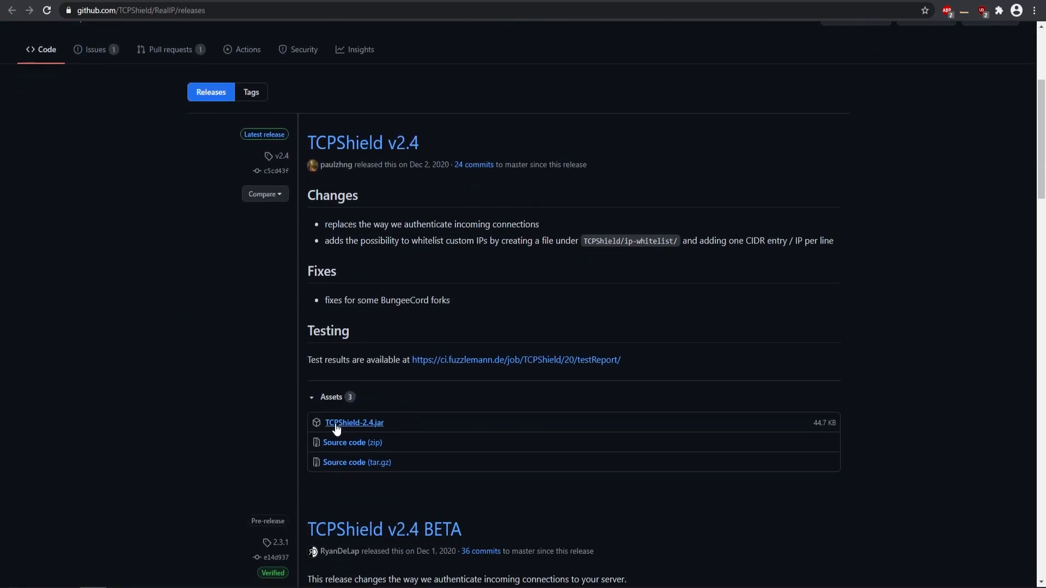
mouse_move(350, 431)
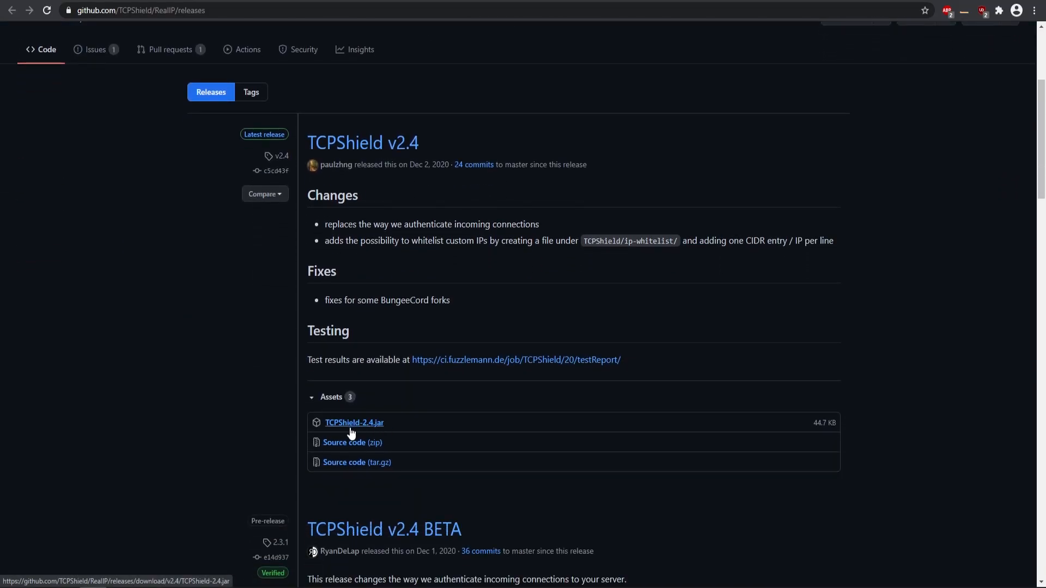
click(353, 423)
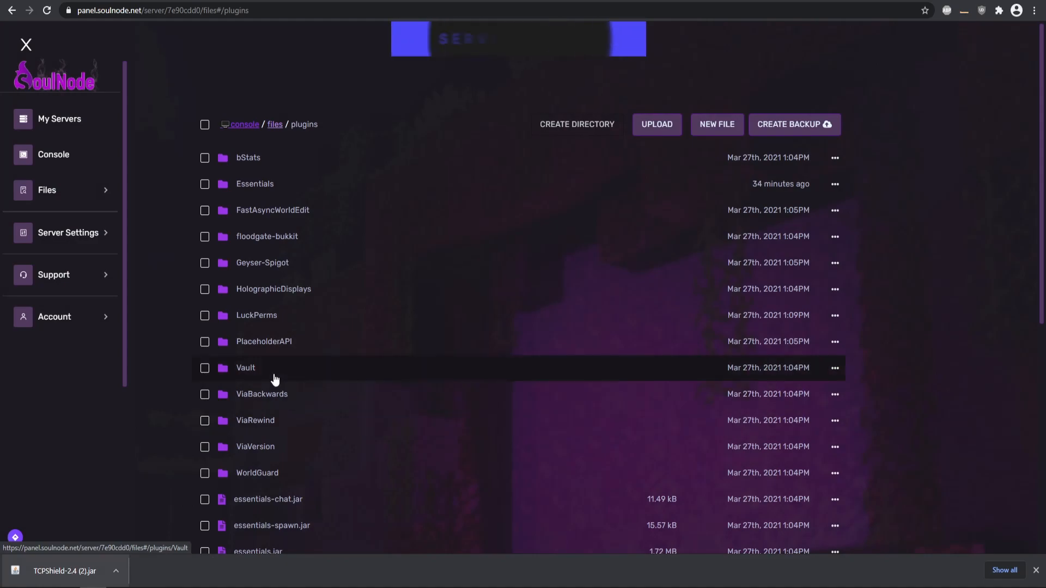
Search the server's plugin catalogue for protocollib and view ProtocolLib's page
click(68, 233)
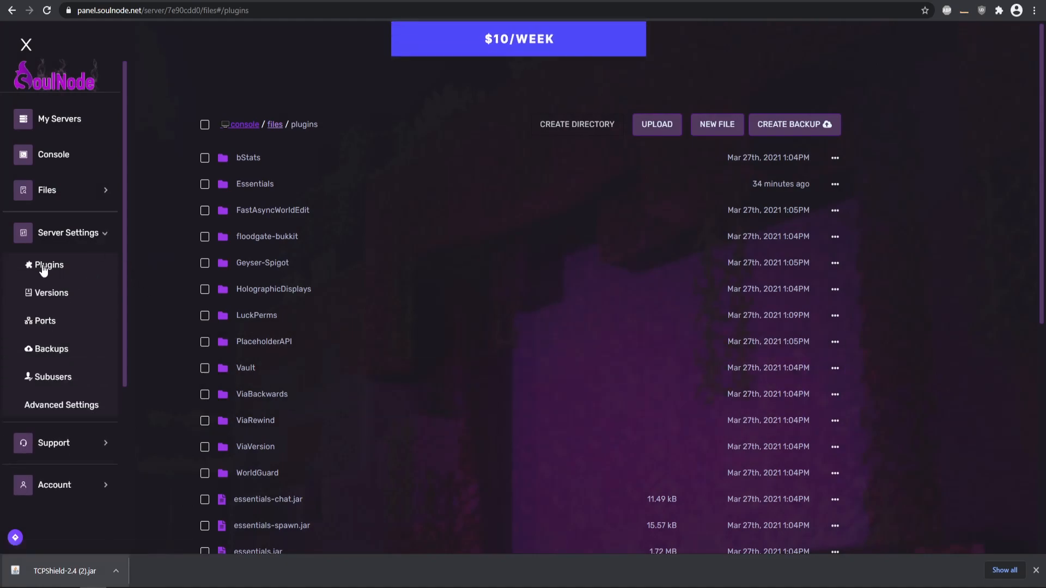
click(47, 265)
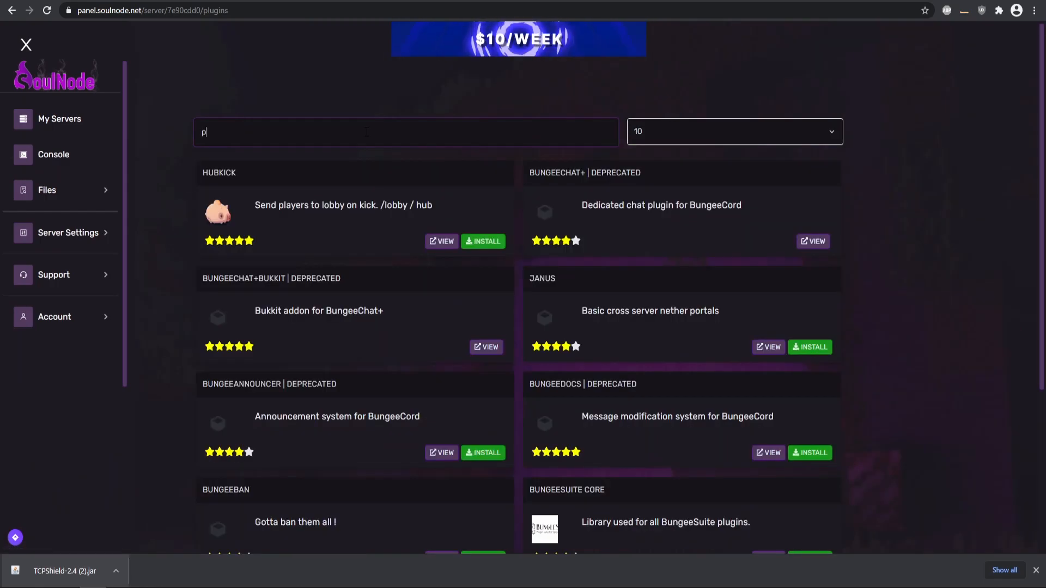
text(rotocollib)
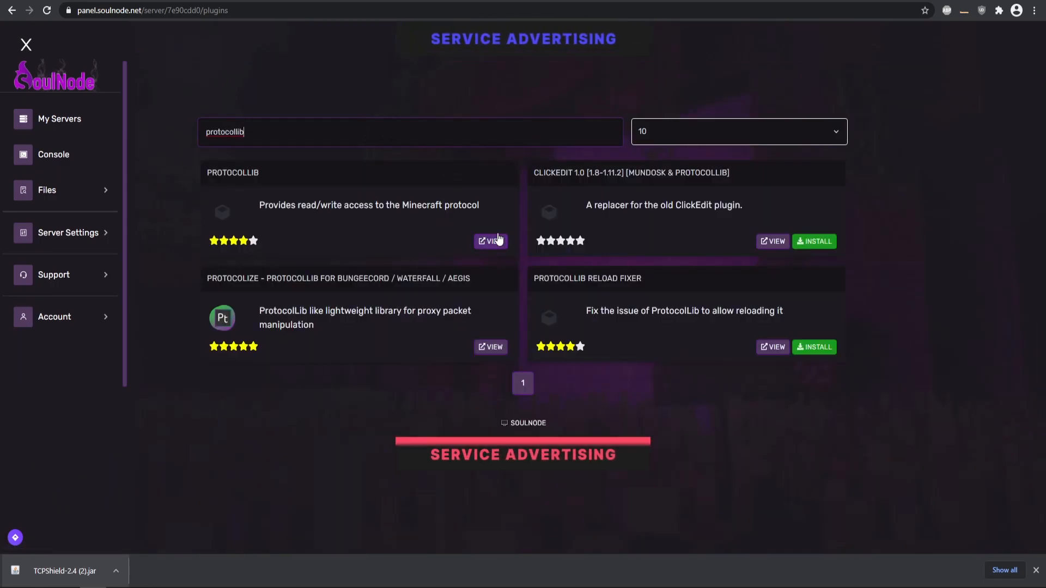
click(490, 241)
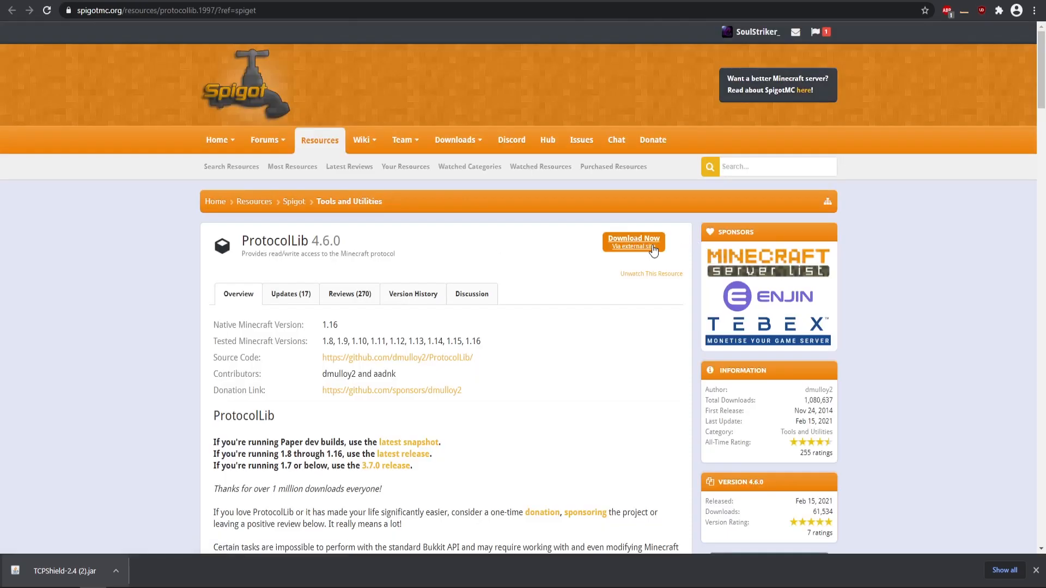
Download ProtocolLib and return to TCPShield's domain management page
click(633, 239)
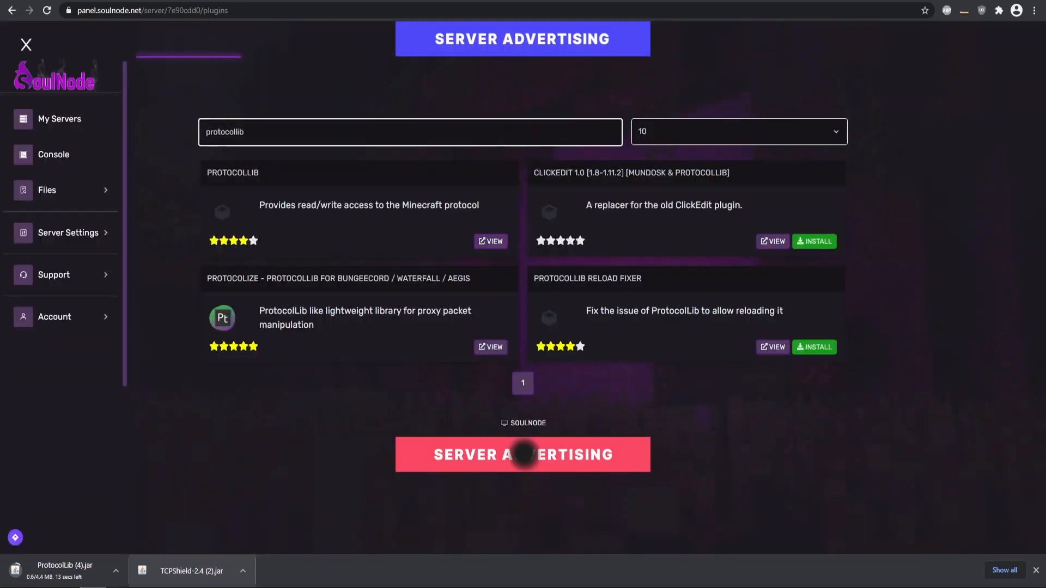
click(47, 189)
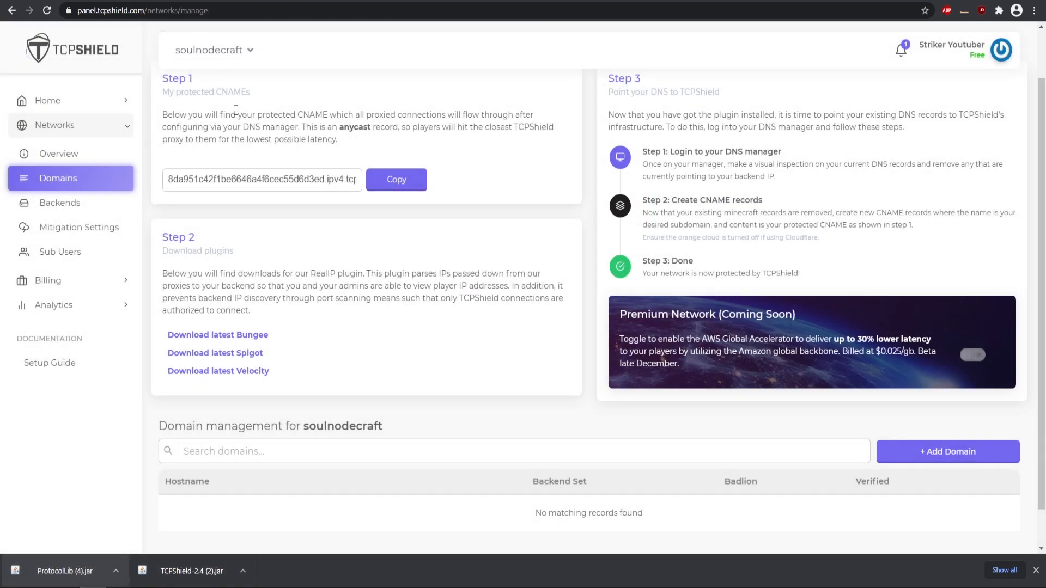
mouse_move(952, 457)
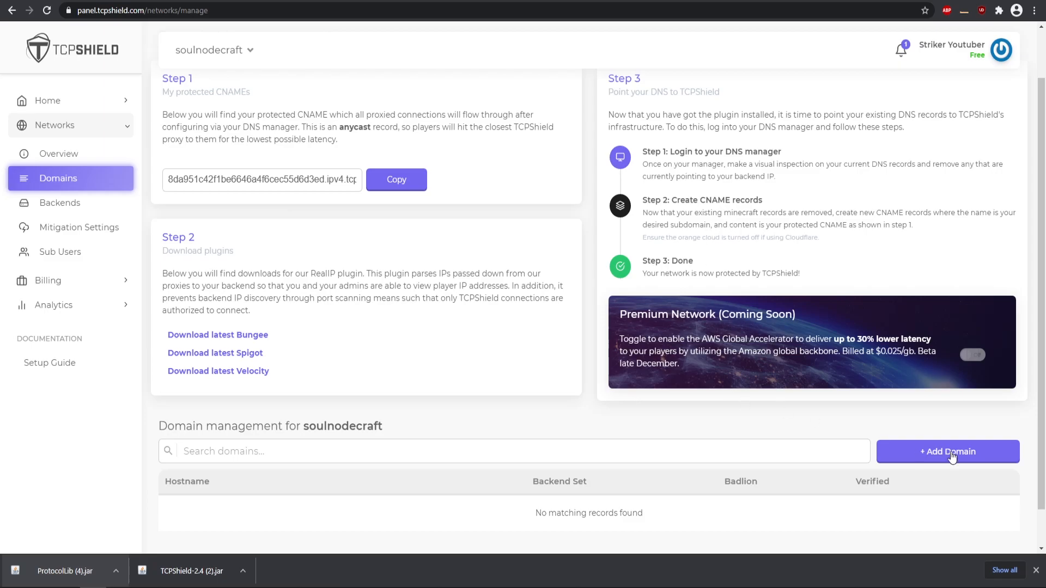
Start Add Domain in TCPShield and recheck the mc CNAME in Cloudflare
click(947, 451)
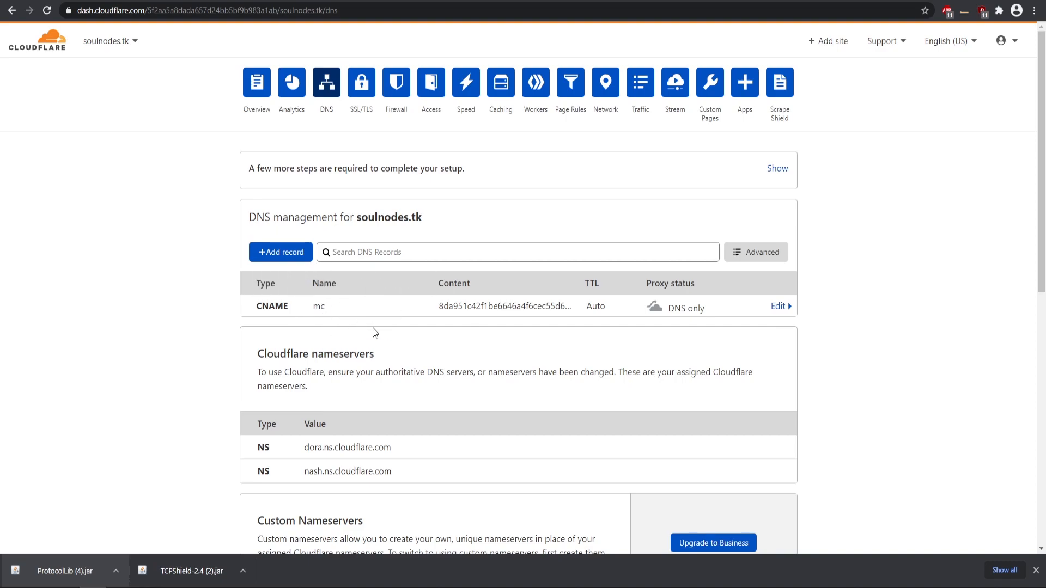
mouse_move(342, 313)
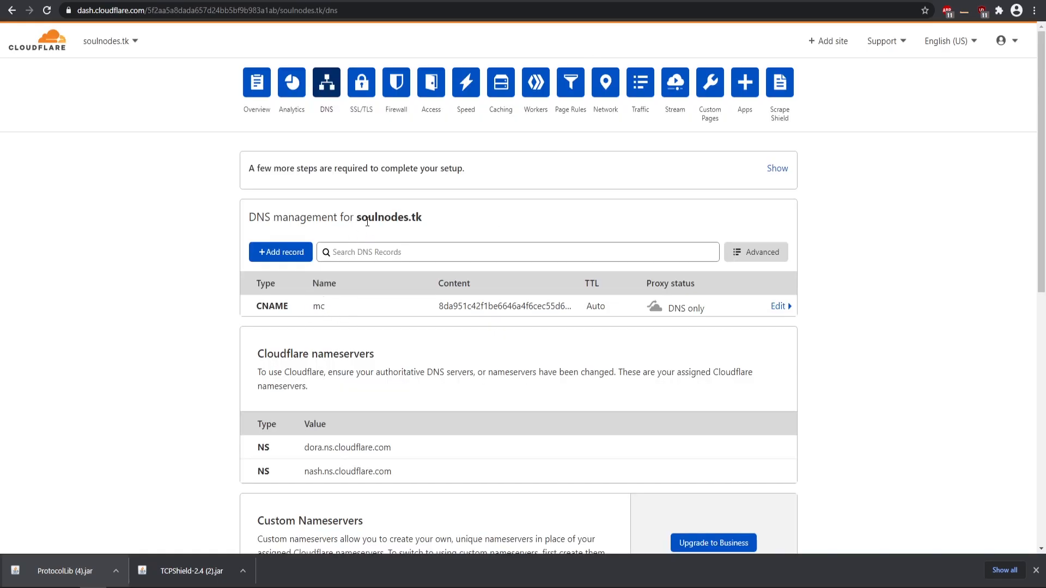
double_click(388, 216)
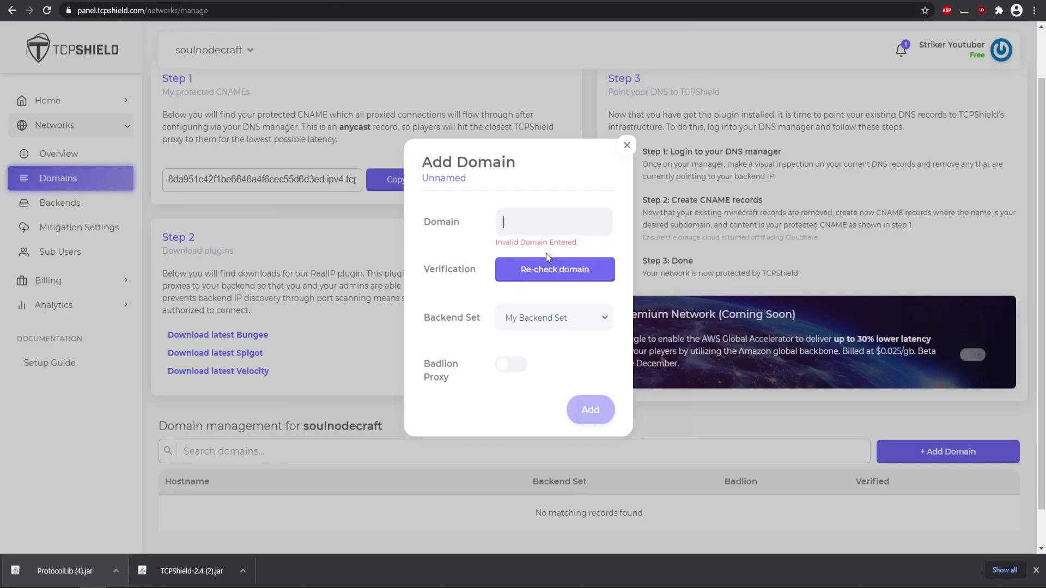
Add domain mc.soulnodes.tk, re-checked as verified, on the survival backend set
text(mc.soulnodes.tk)
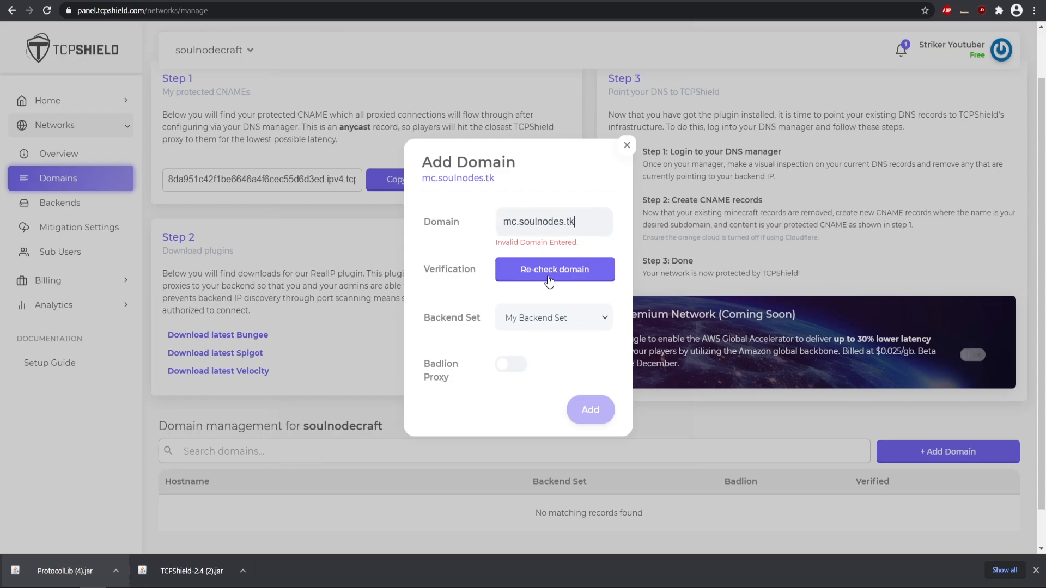
mouse_move(581, 329)
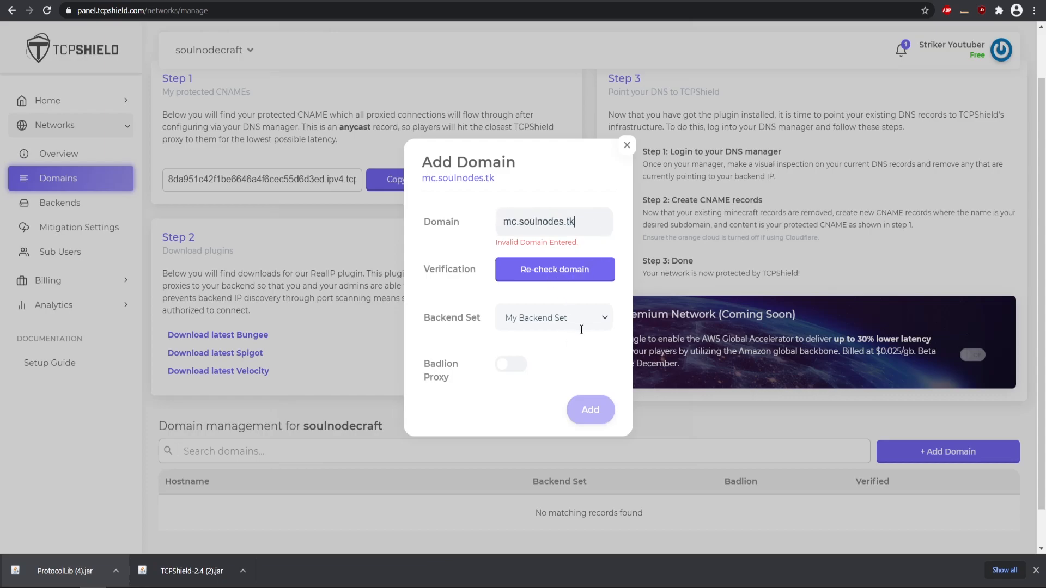
click(553, 269)
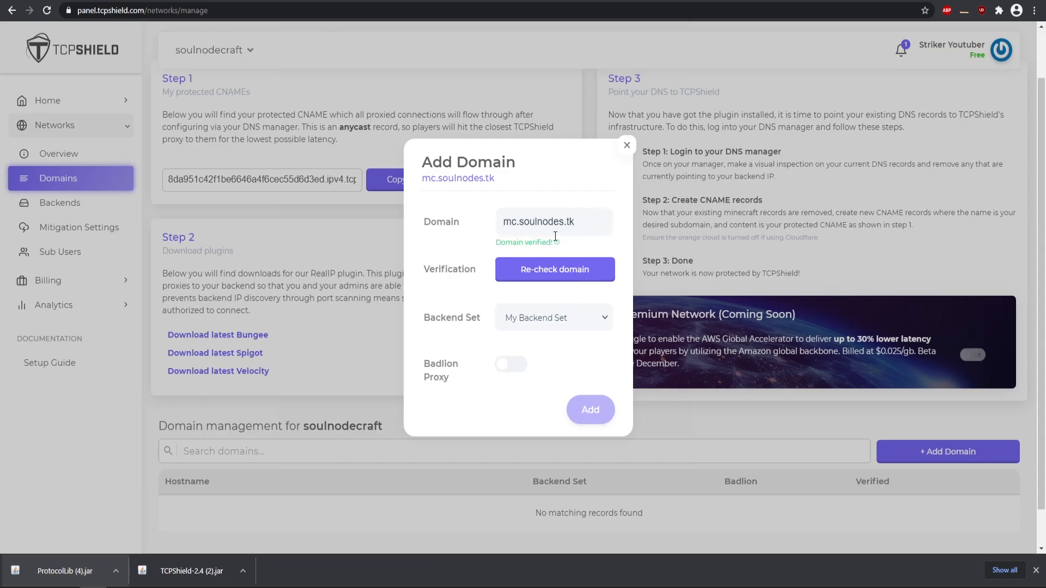
click(552, 317)
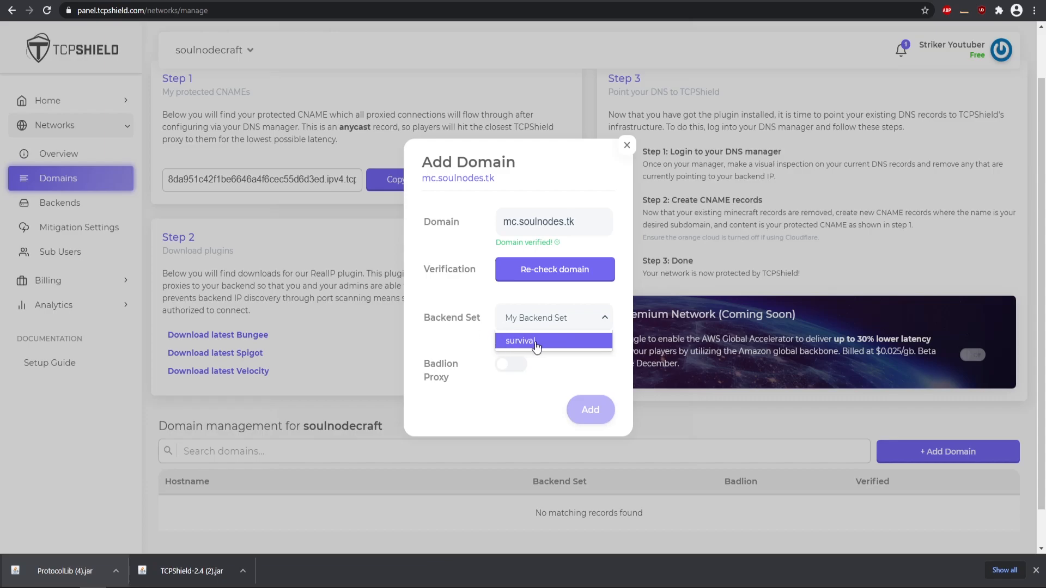
click(536, 341)
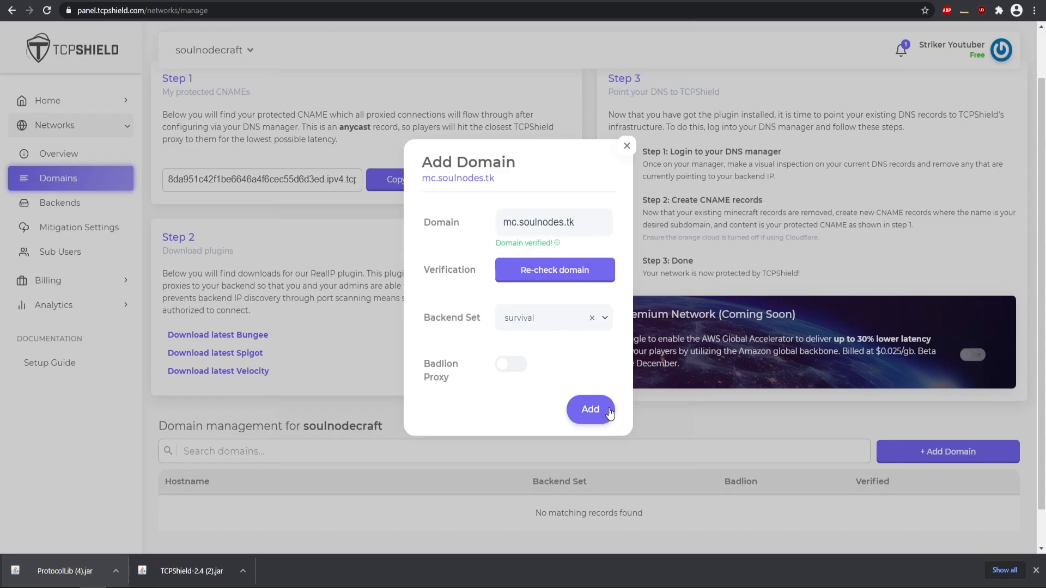
click(588, 409)
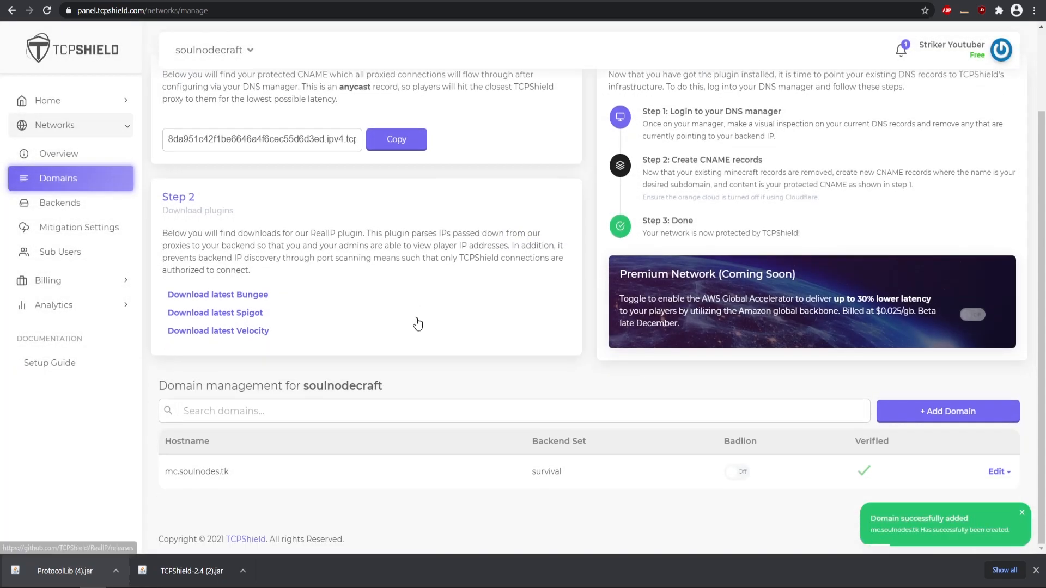
mouse_move(354, 470)
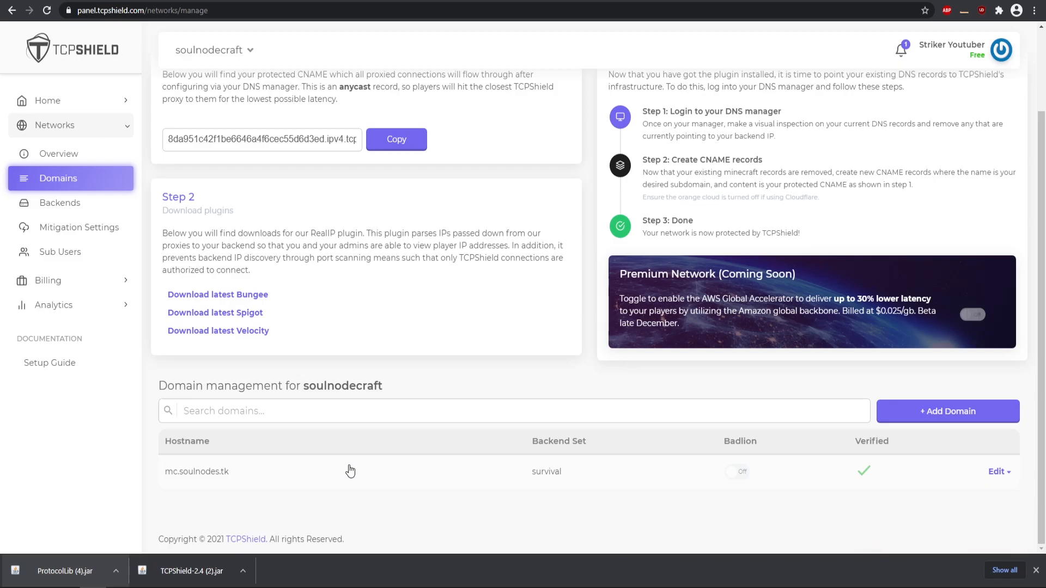
mouse_move(439, 334)
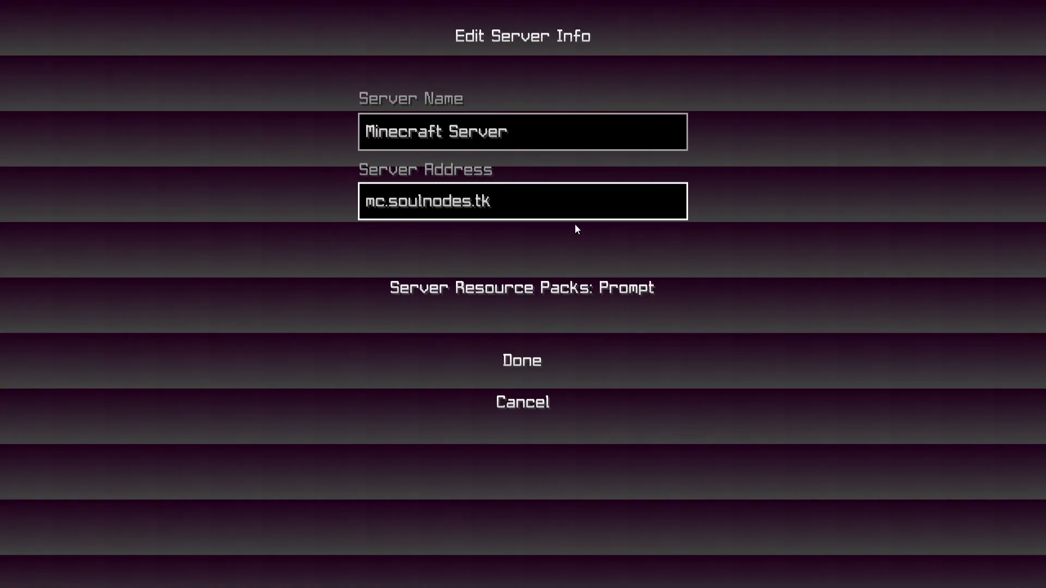
Save a Minecraft server entry with address mc.soulnodes.tk
click(522, 200)
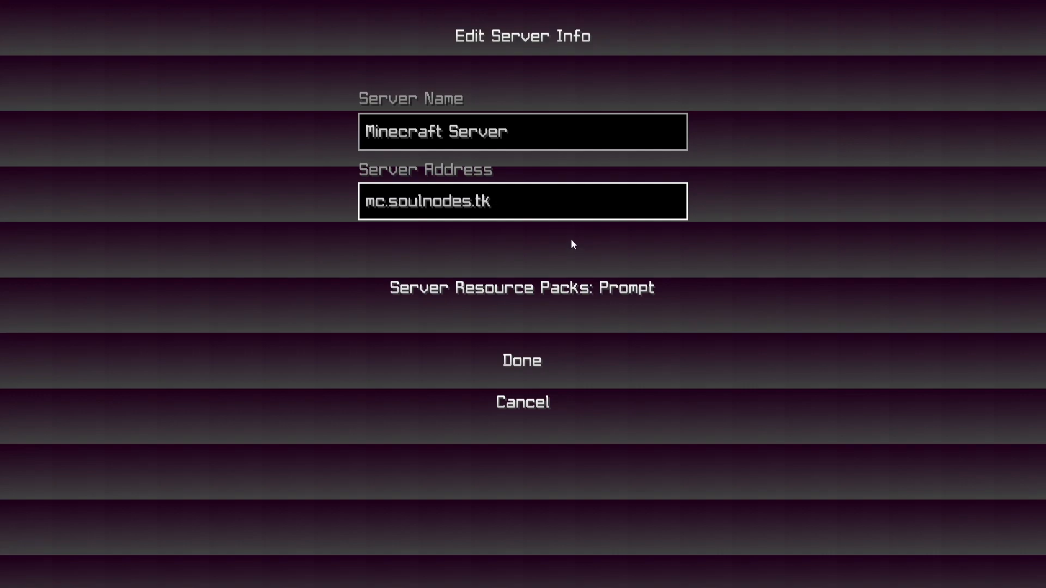
click(522, 360)
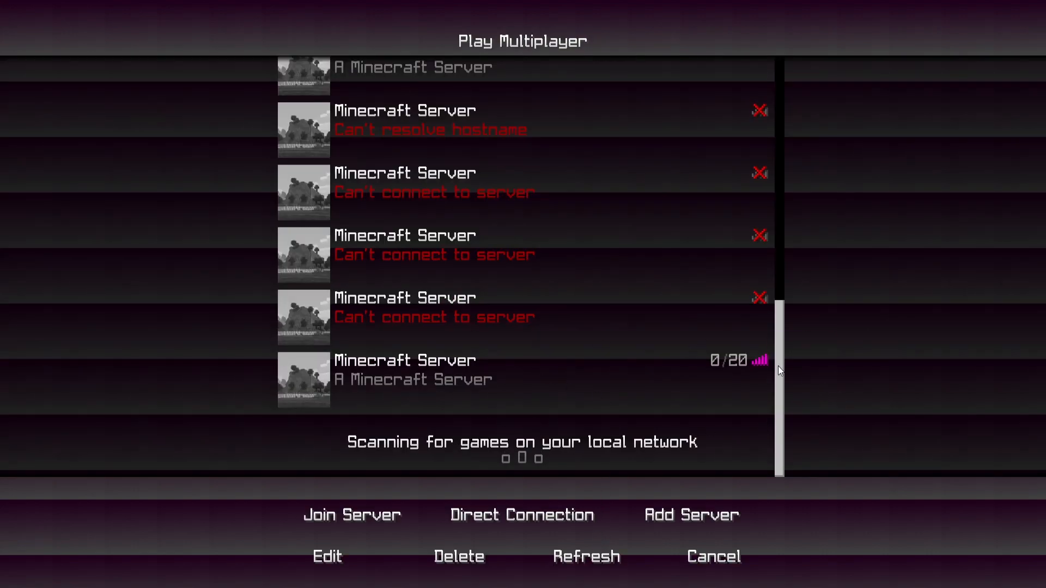
mouse_move(204, 407)
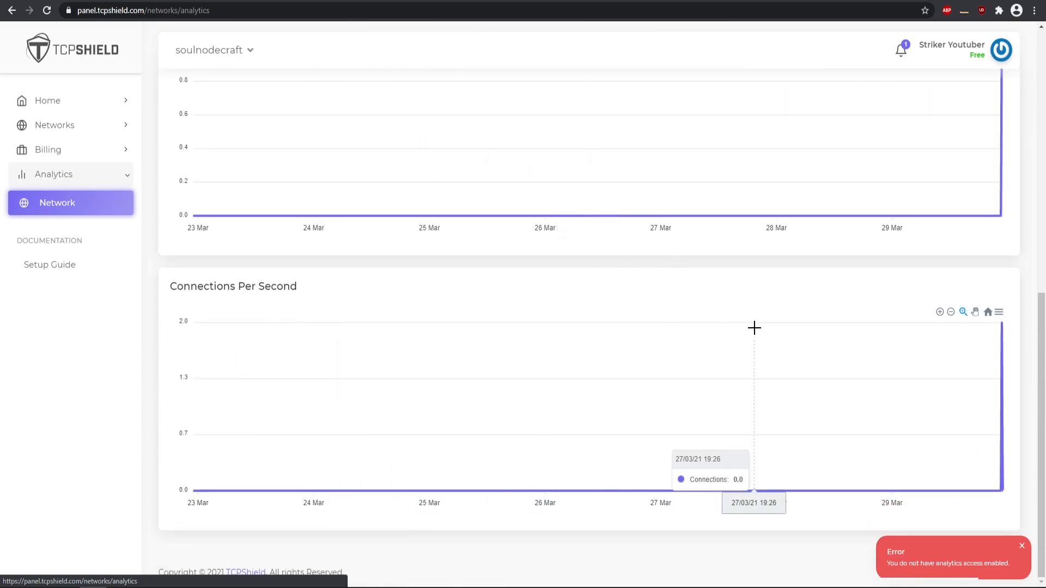
mouse_move(880, 416)
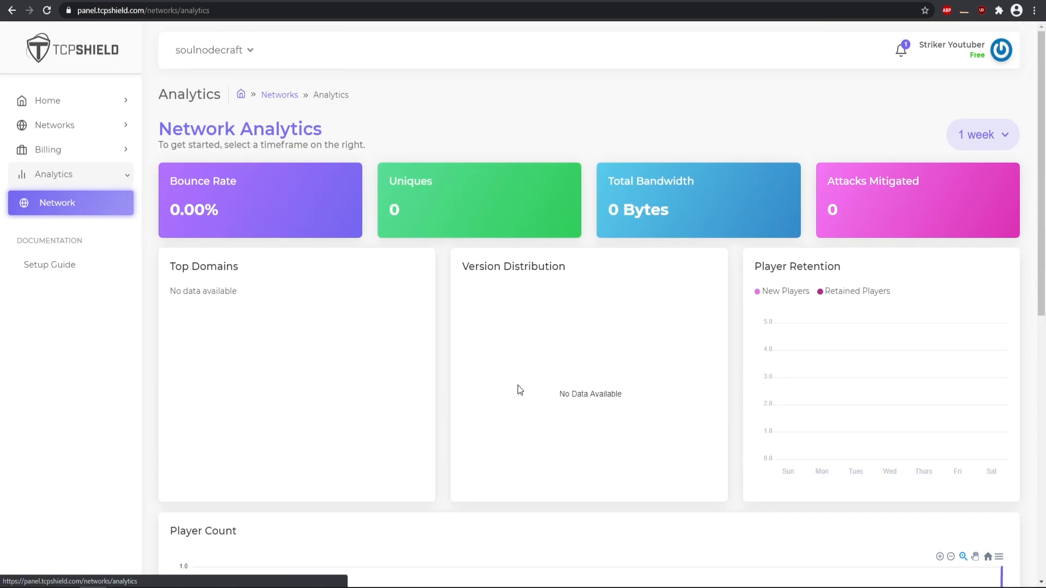
mouse_move(128, 141)
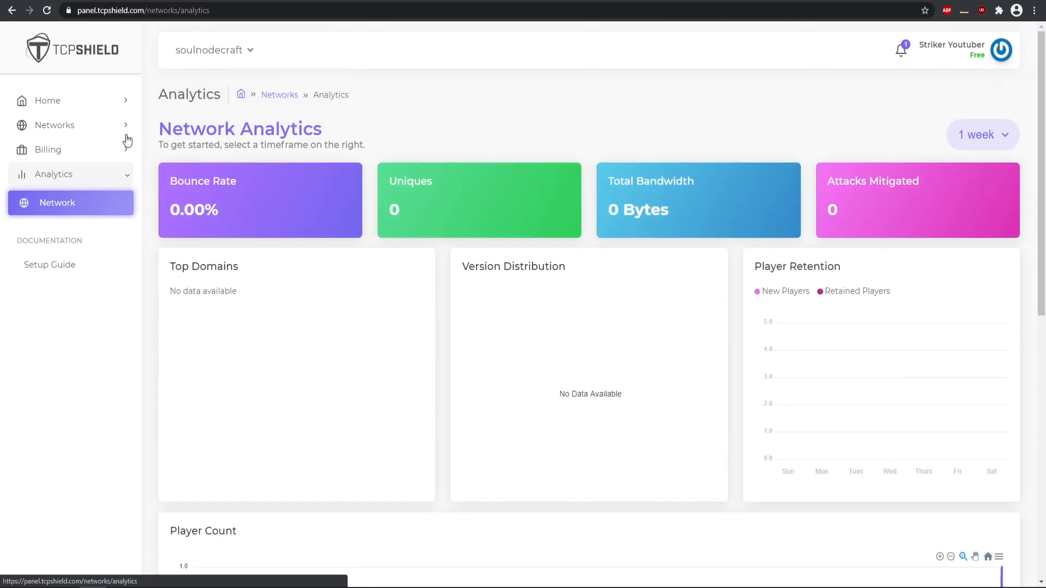
Return to the Account Dashboard and reopen the soulnodecraft network overview with its player graph
click(47, 100)
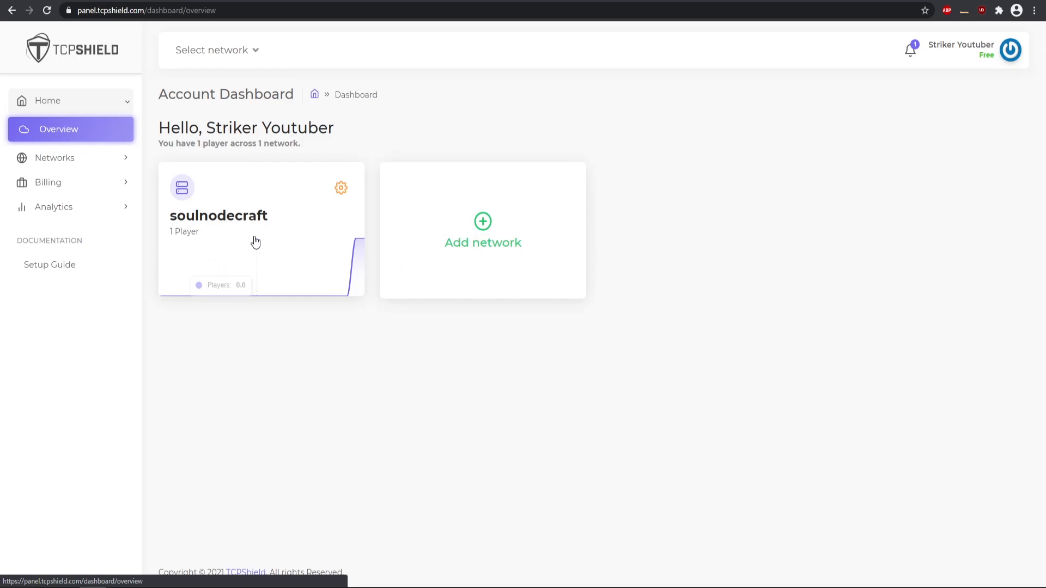
click(219, 216)
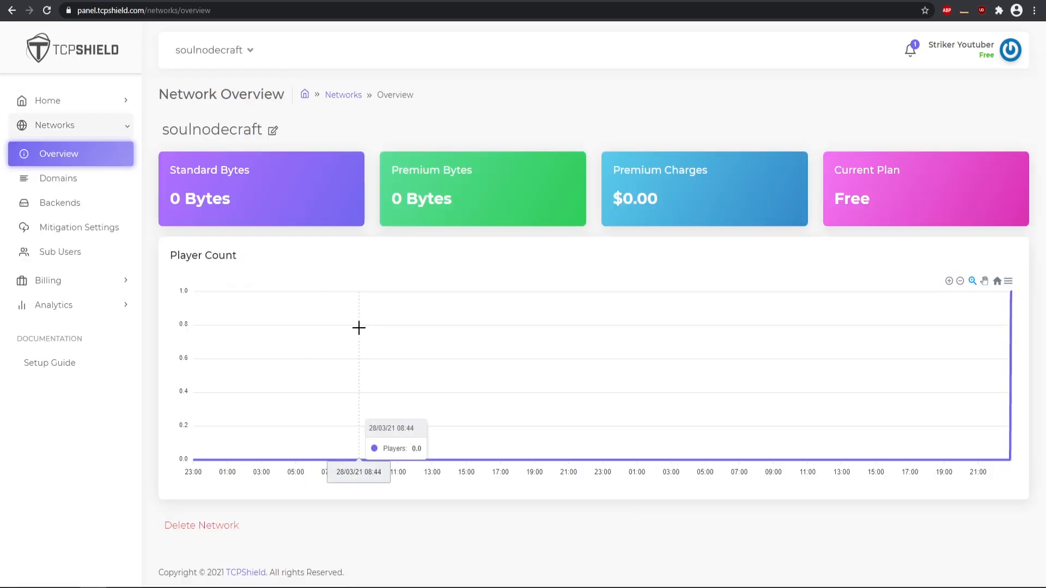
mouse_move(426, 359)
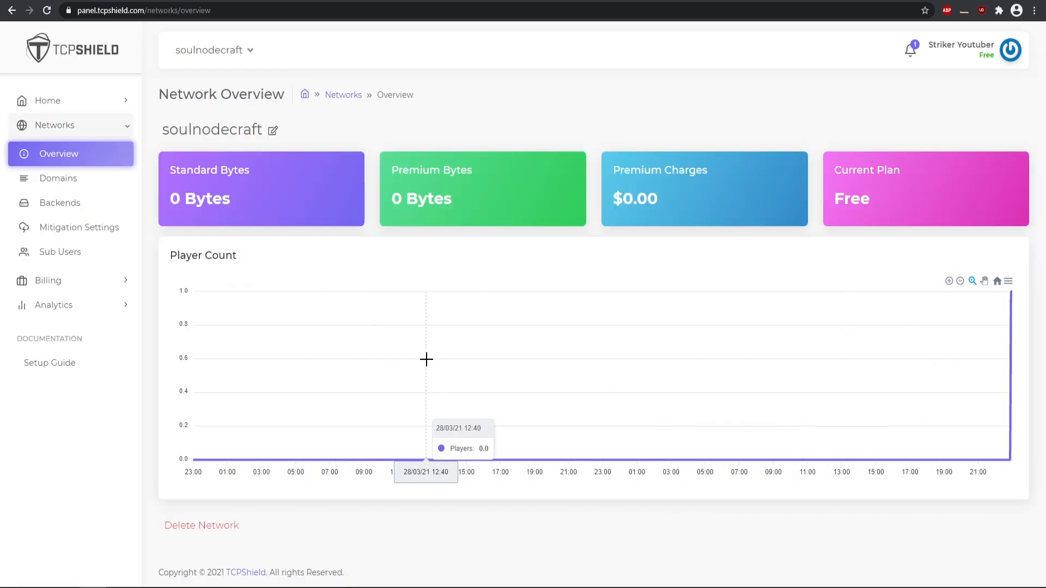
mouse_move(466, 341)
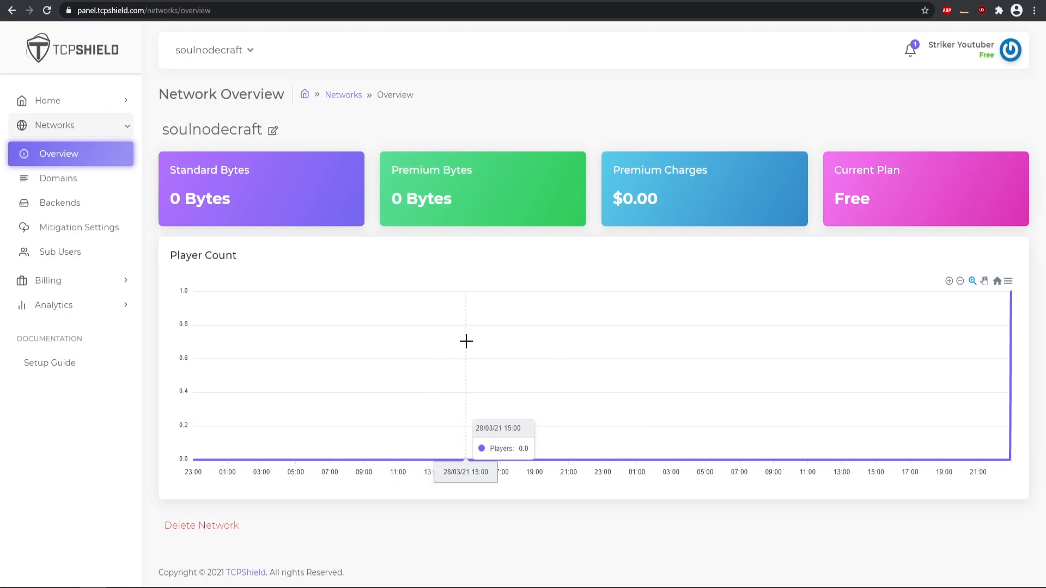
mouse_move(489, 319)
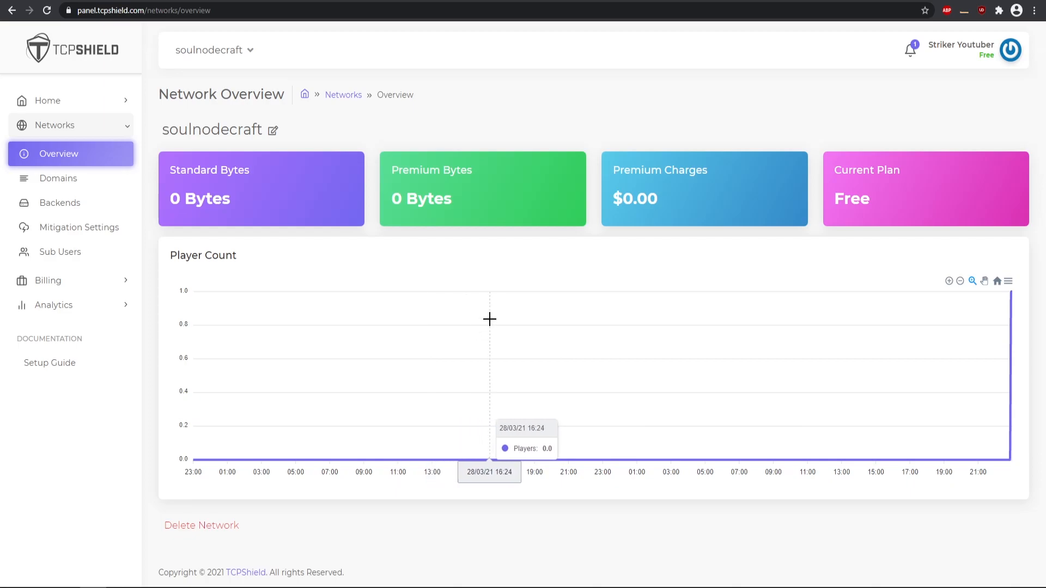
mouse_move(195, 319)
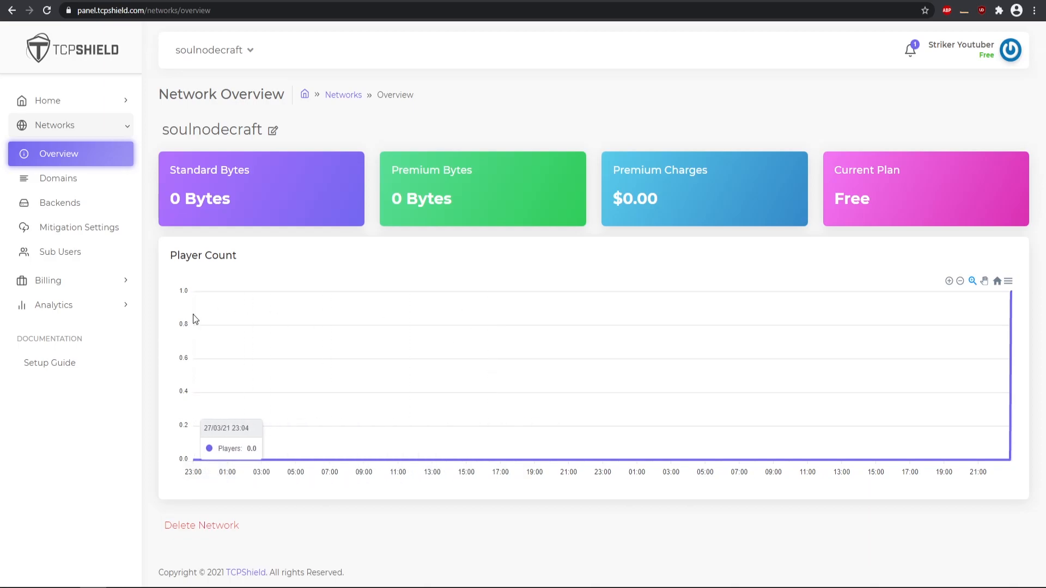
mouse_move(59, 260)
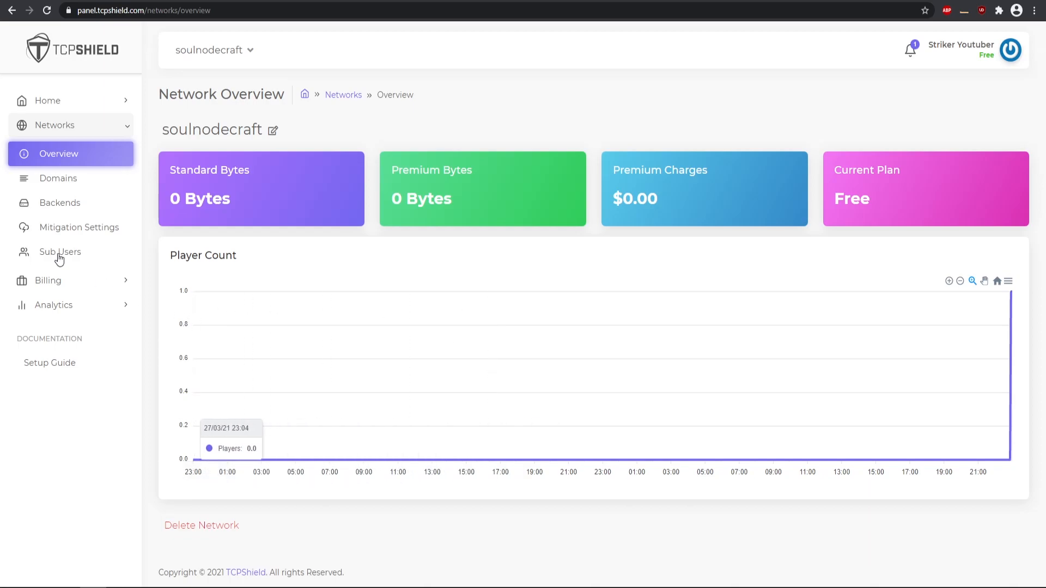